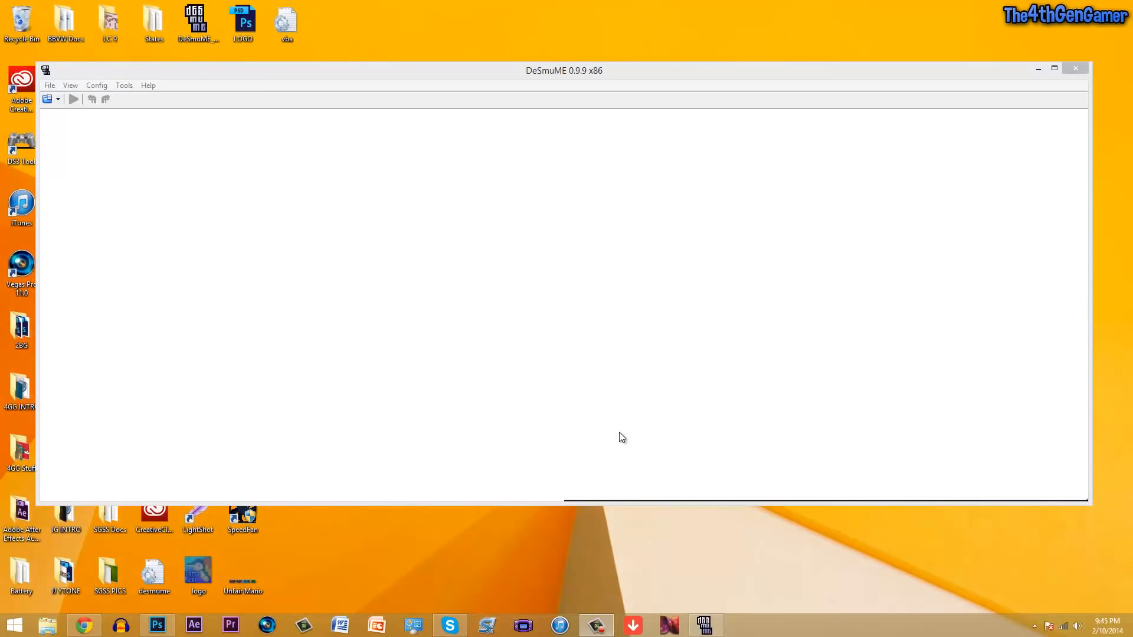
{"action": "mouse_move", "coordinate": [581, 202]}
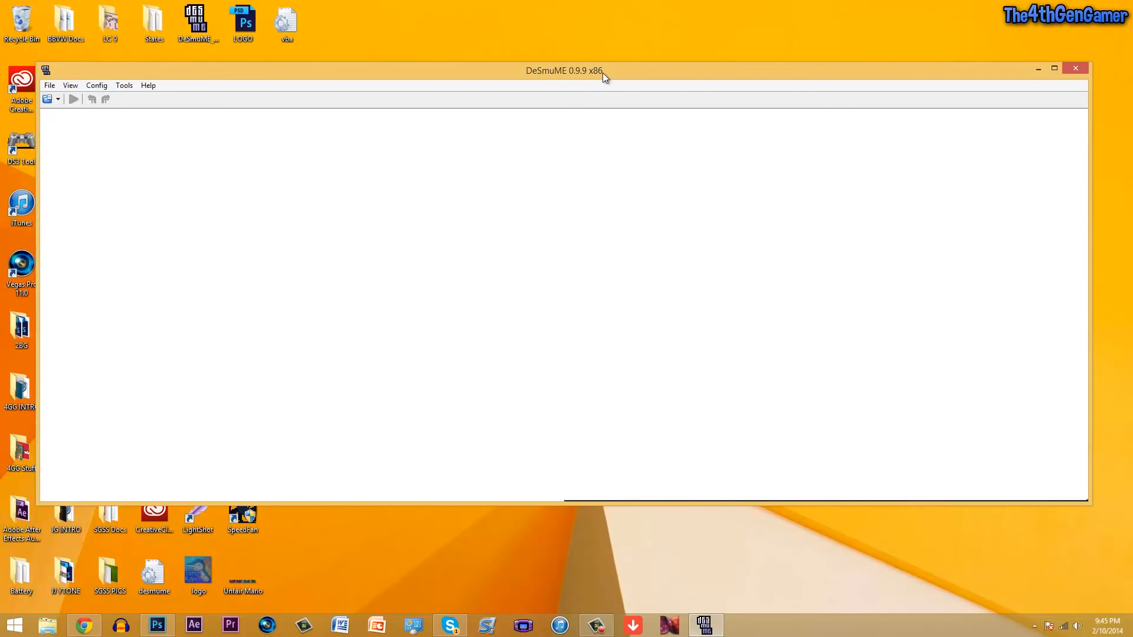
{"action": "mouse_move", "coordinate": [571, 99]}
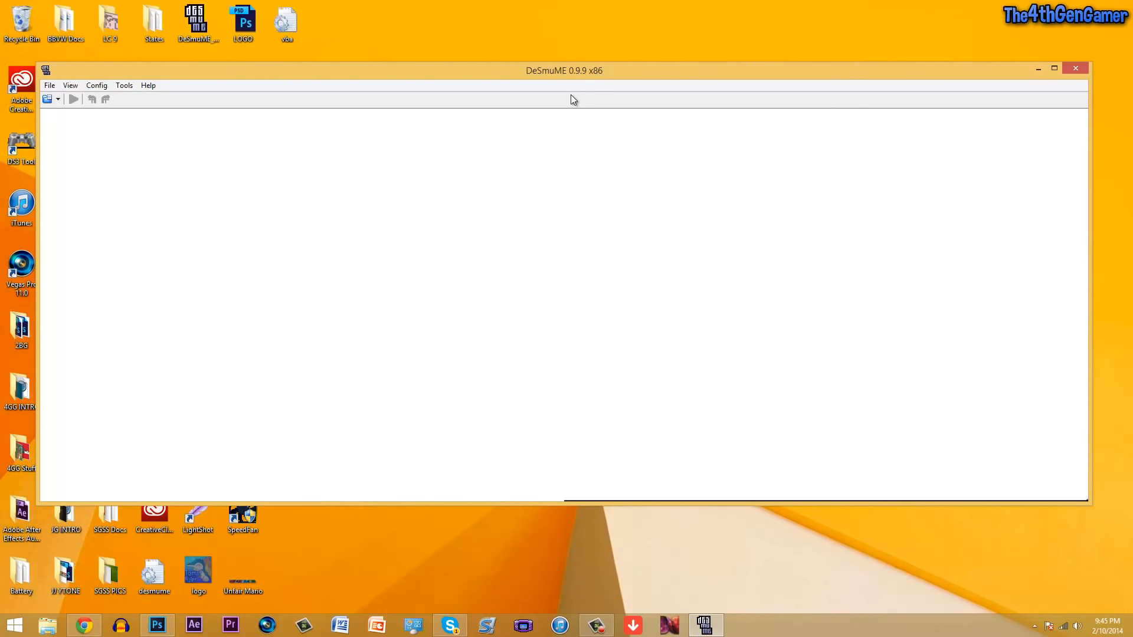
{"action": "mouse_move", "coordinate": [577, 61]}
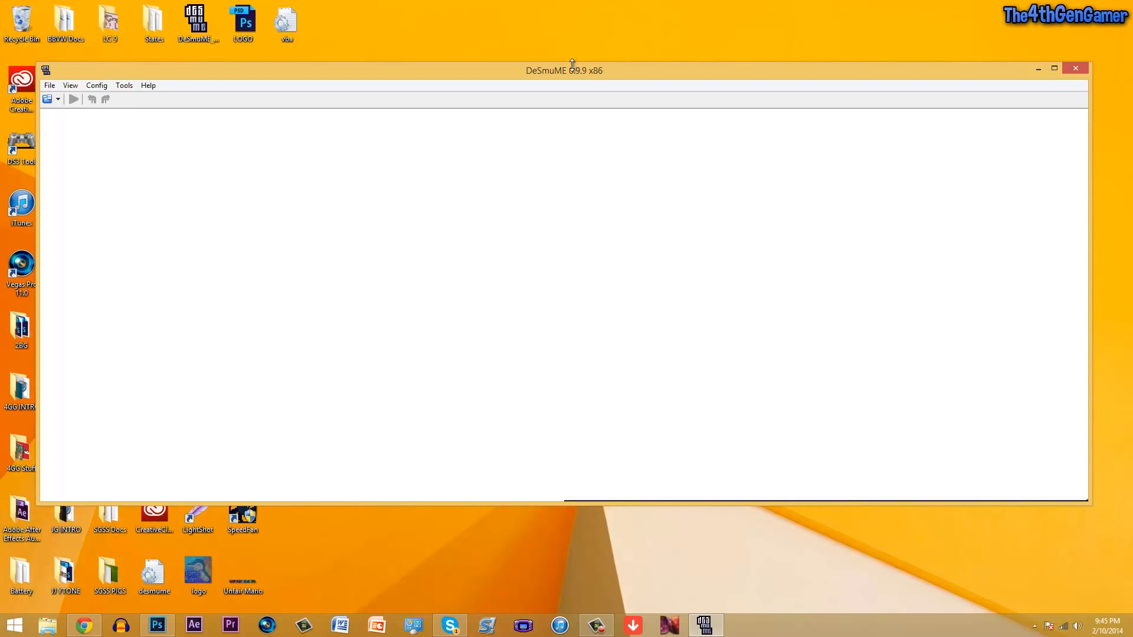
{"action": "mouse_move", "coordinate": [582, 81]}
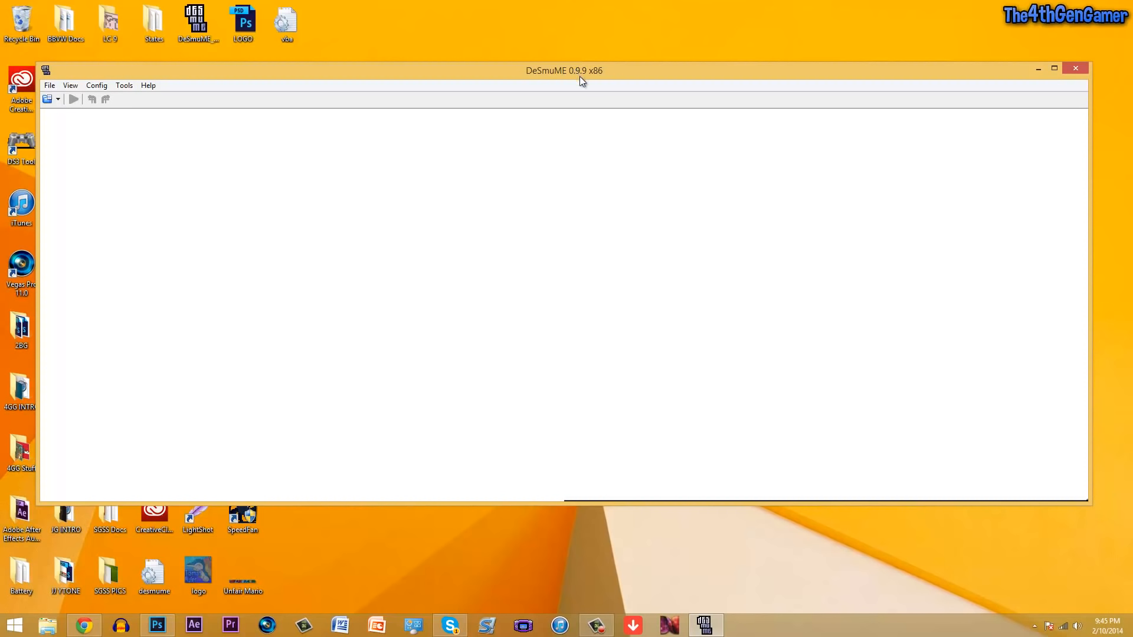
{"action": "mouse_move", "coordinate": [341, 99]}
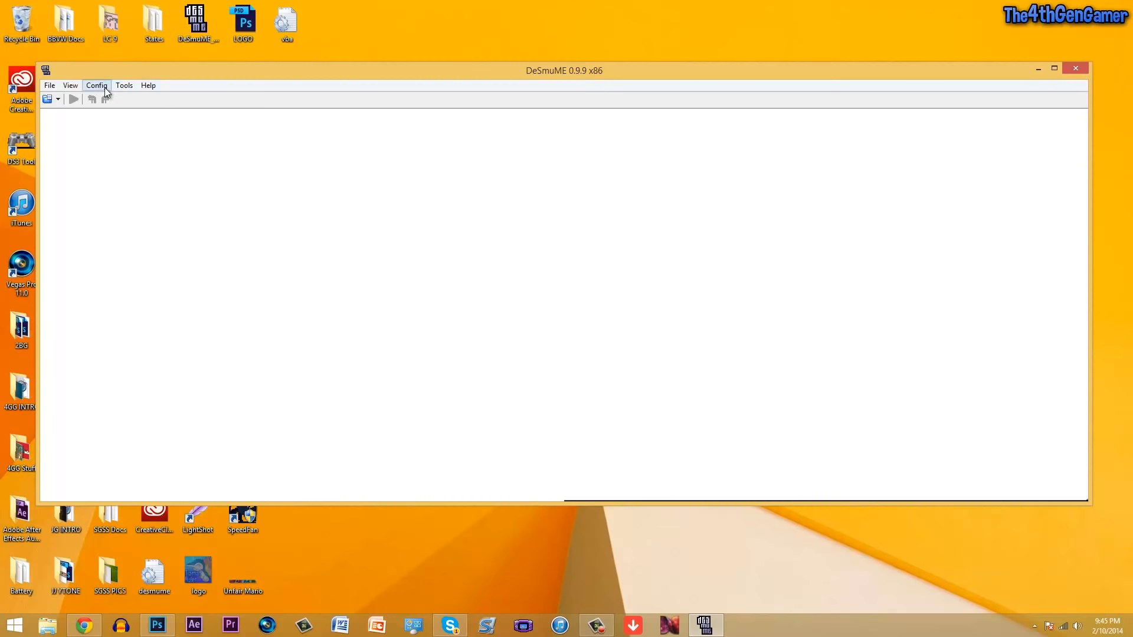
{"action": "mouse_move", "coordinate": [106, 99]}
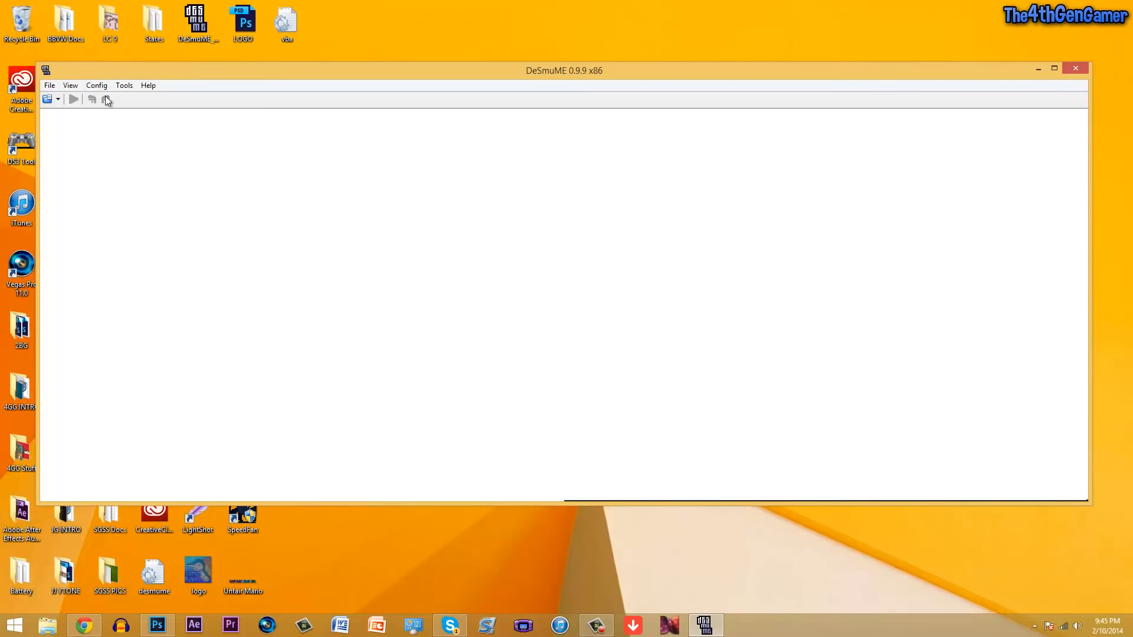
Step: Review Config > Frame Skip: Limit framerate and Auto-minimize skipping on, skip level 4
{"action": "left_click", "coordinate": [96, 85]}
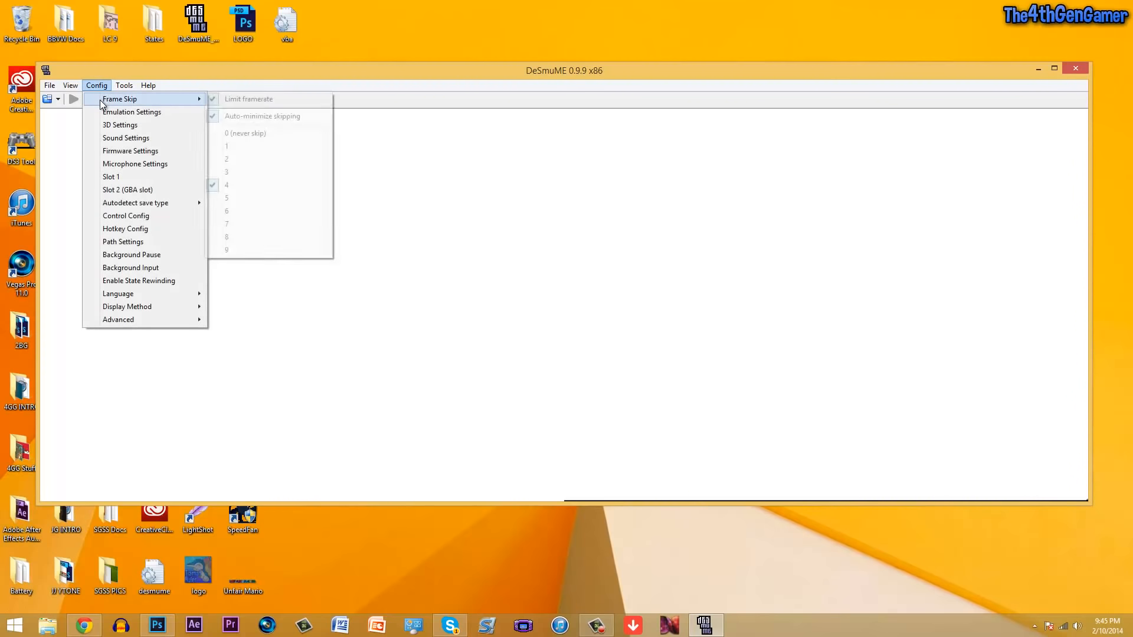
{"action": "mouse_move", "coordinate": [121, 100]}
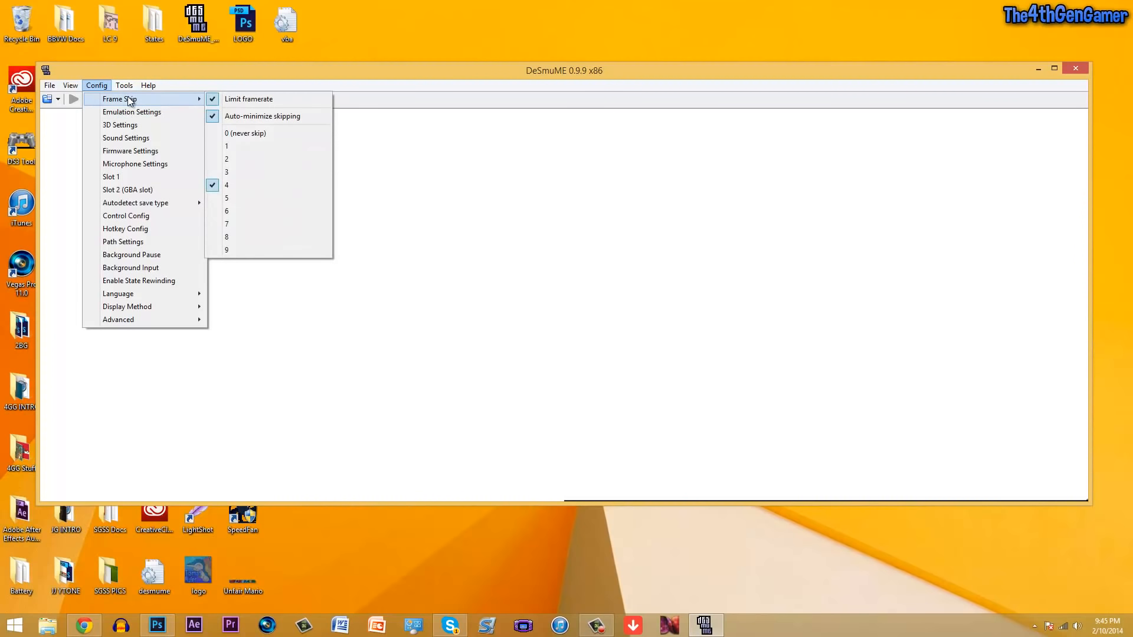
{"action": "mouse_move", "coordinate": [131, 112]}
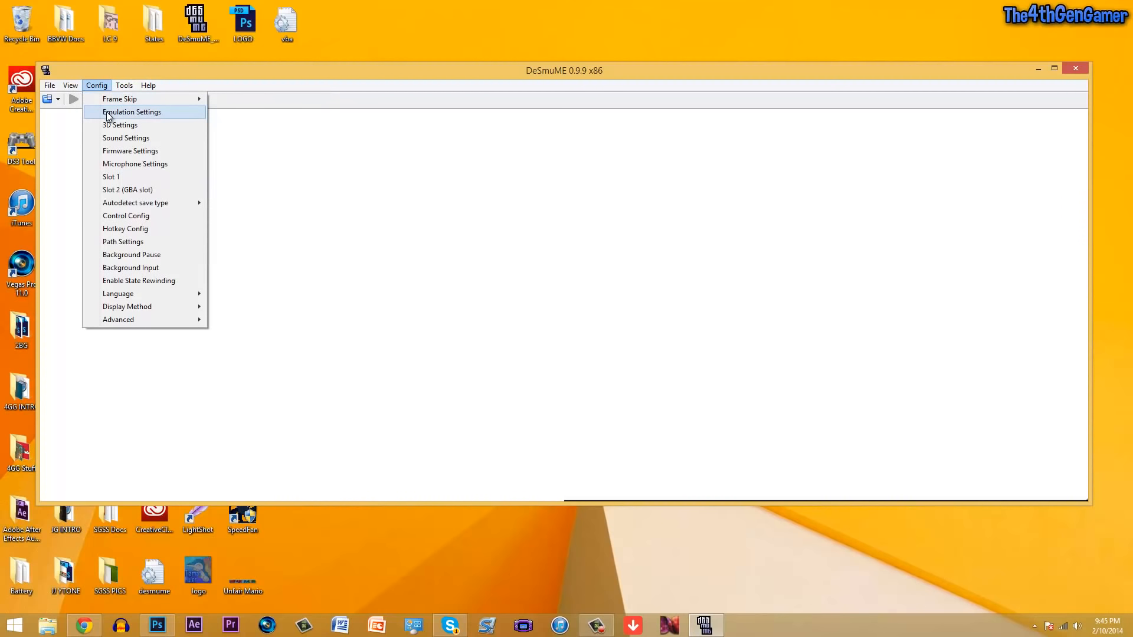
{"action": "mouse_move", "coordinate": [119, 99]}
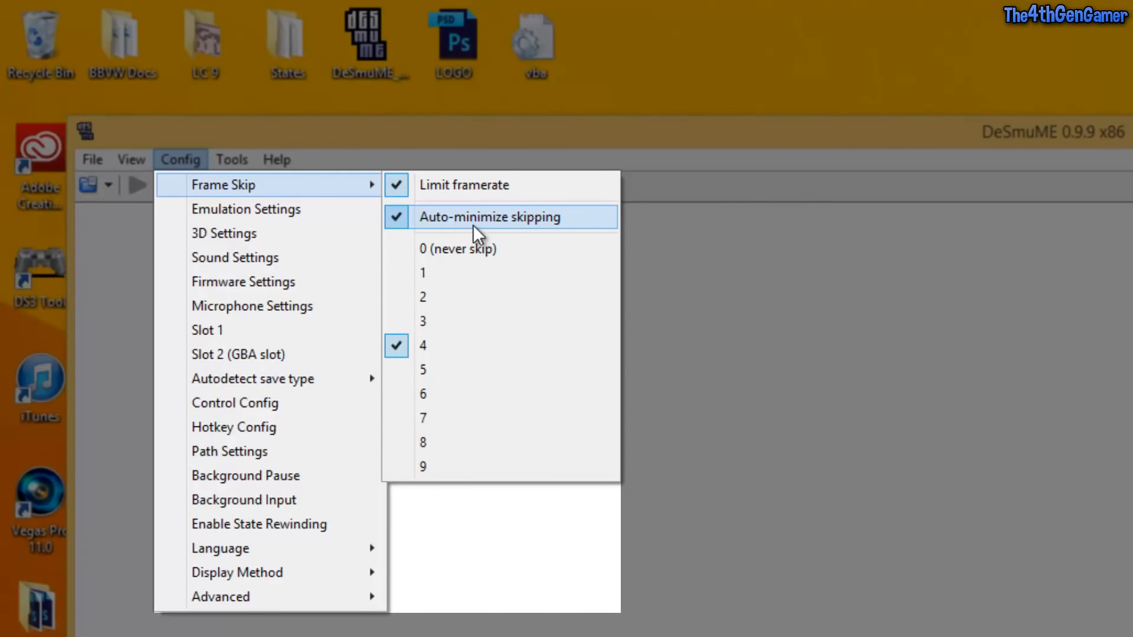
{"action": "mouse_move", "coordinate": [452, 345]}
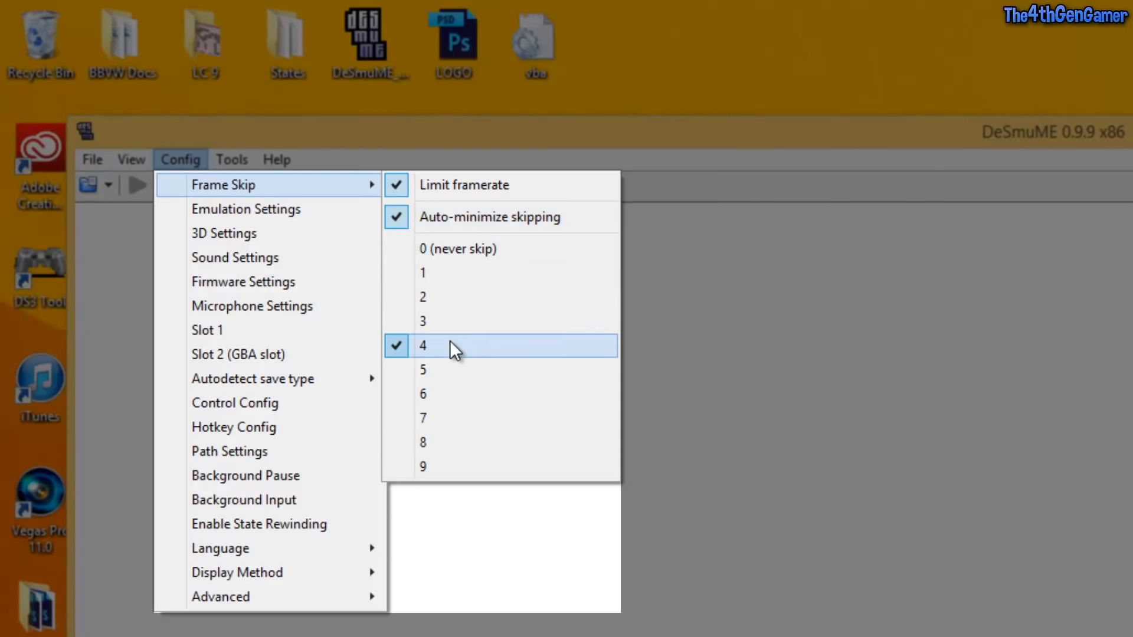
Step: Confirm Emulation Settings unchanged: dynamic recompiler on, block size 100
{"action": "left_click", "coordinate": [246, 209]}
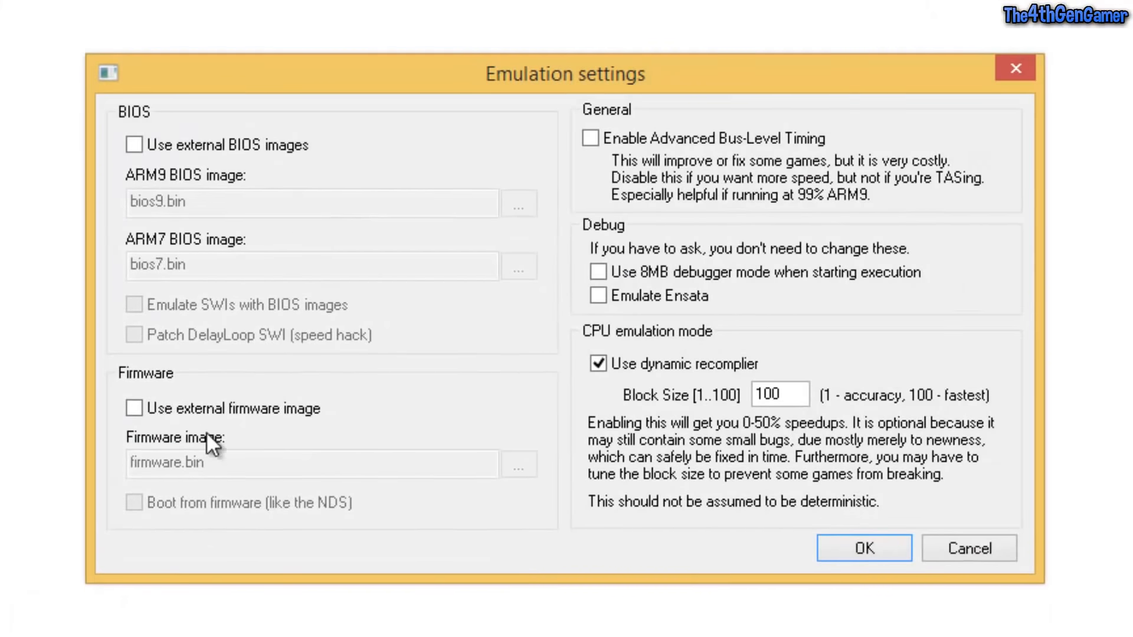
{"action": "mouse_move", "coordinate": [498, 415]}
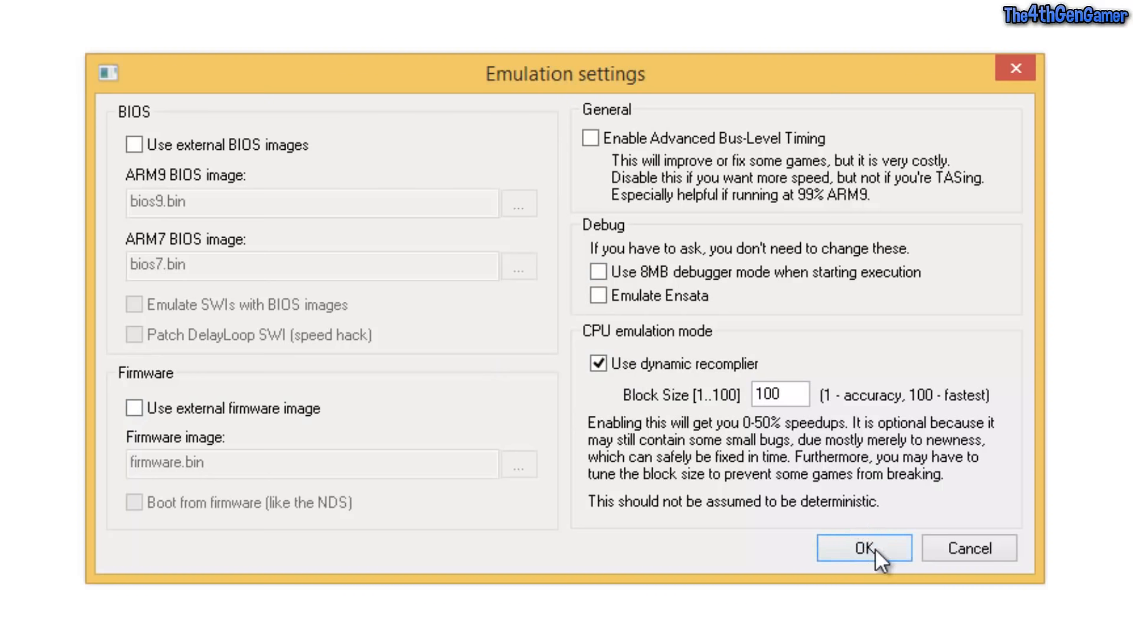
{"action": "left_click", "coordinate": [864, 548]}
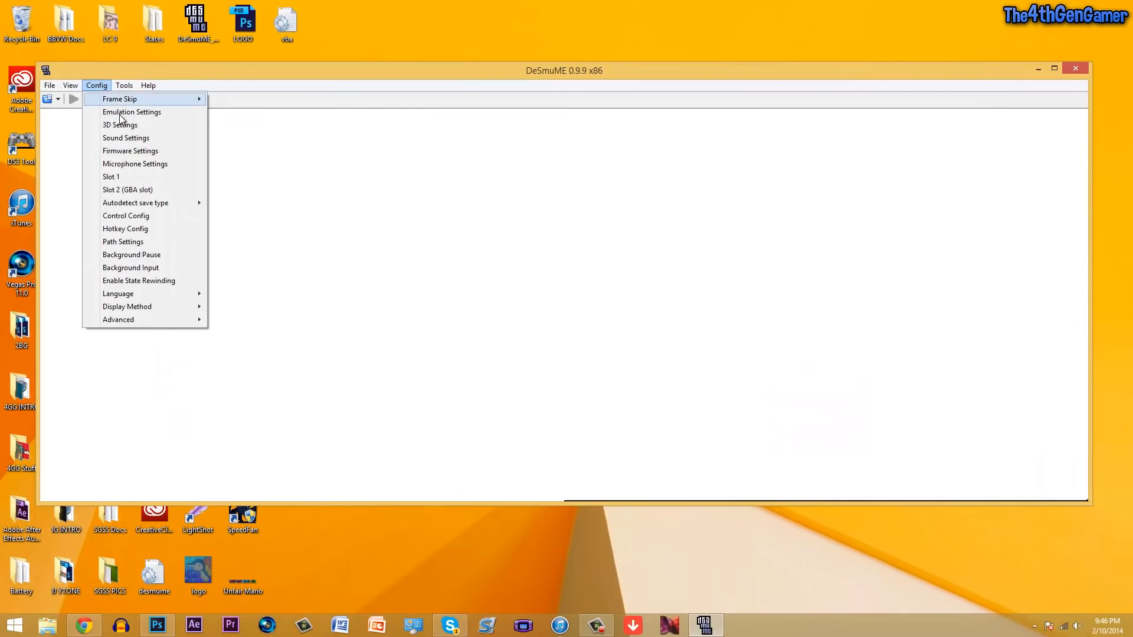
Step: Confirm 3D Settings with SoftRasterizer kept as the renderer
{"action": "left_click", "coordinate": [120, 124]}
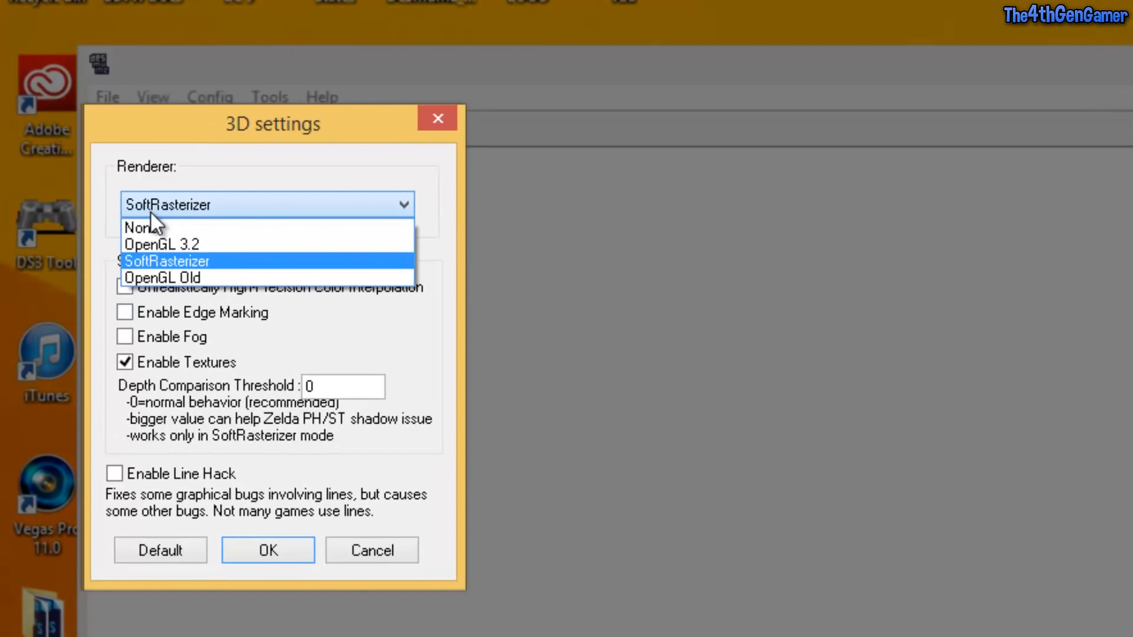
{"action": "left_click", "coordinate": [167, 261]}
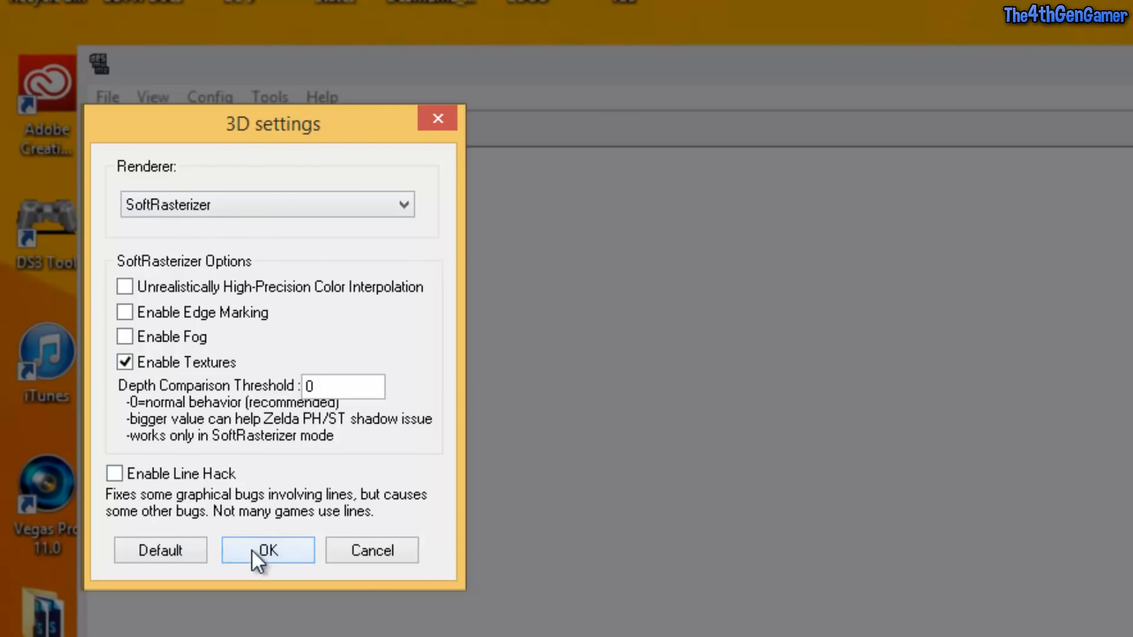
{"action": "left_click", "coordinate": [268, 550]}
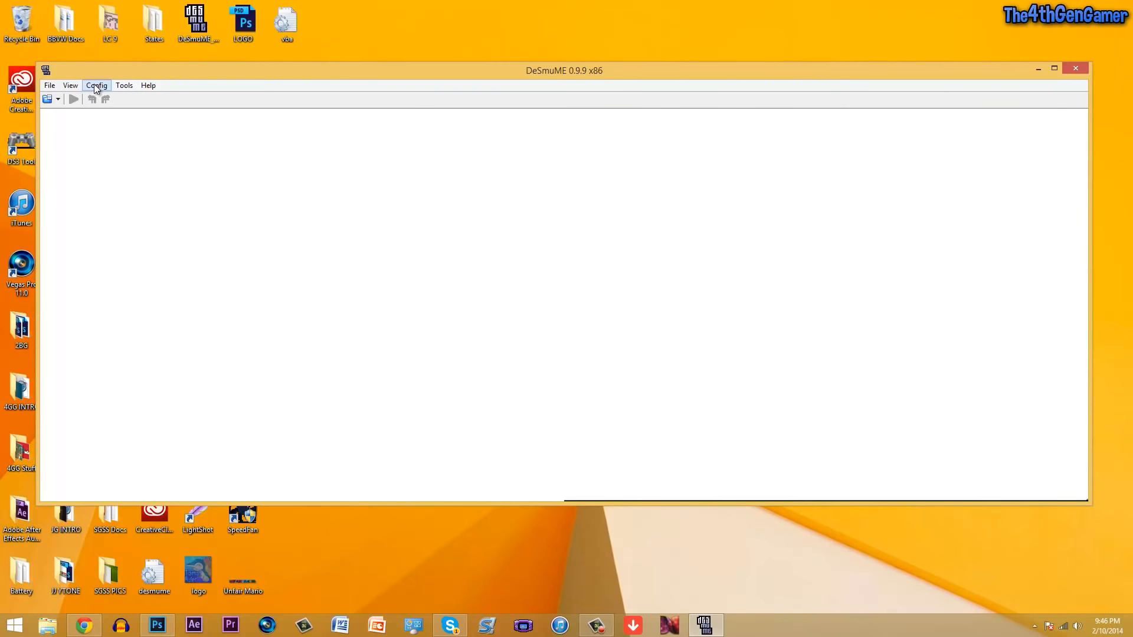
{"action": "left_click", "coordinate": [96, 85]}
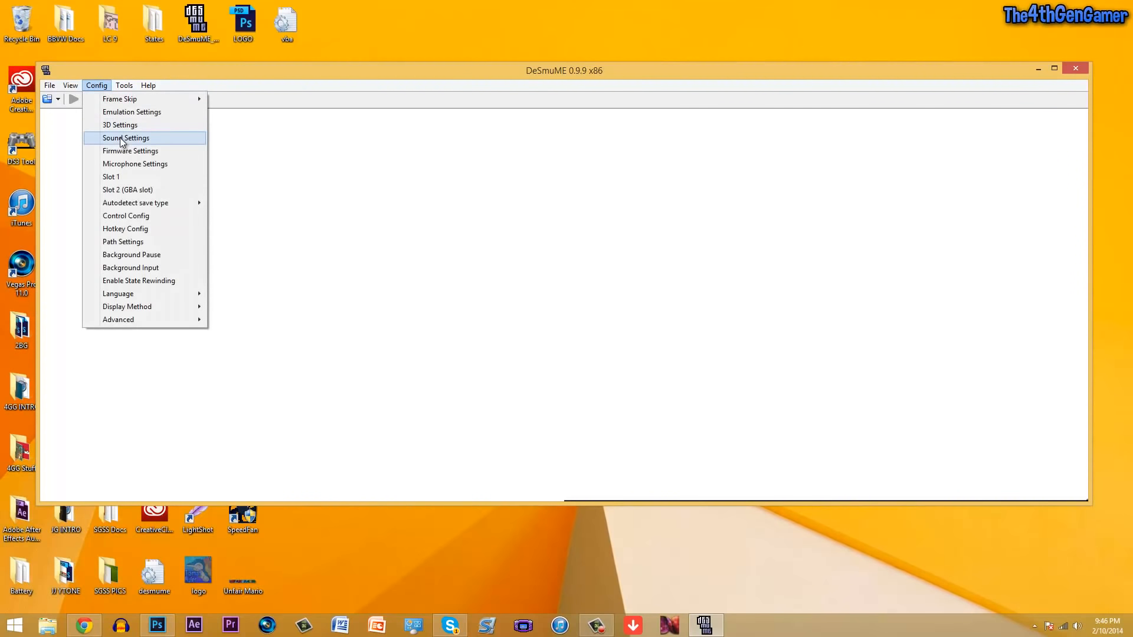
{"action": "left_click", "coordinate": [126, 138]}
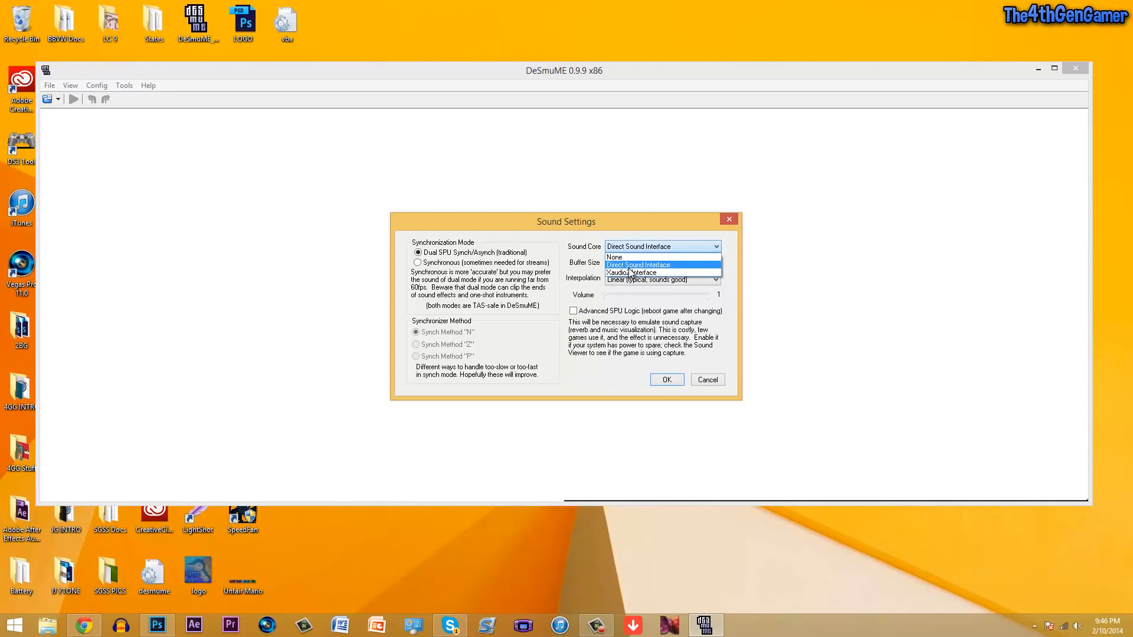
{"action": "left_click", "coordinate": [636, 264]}
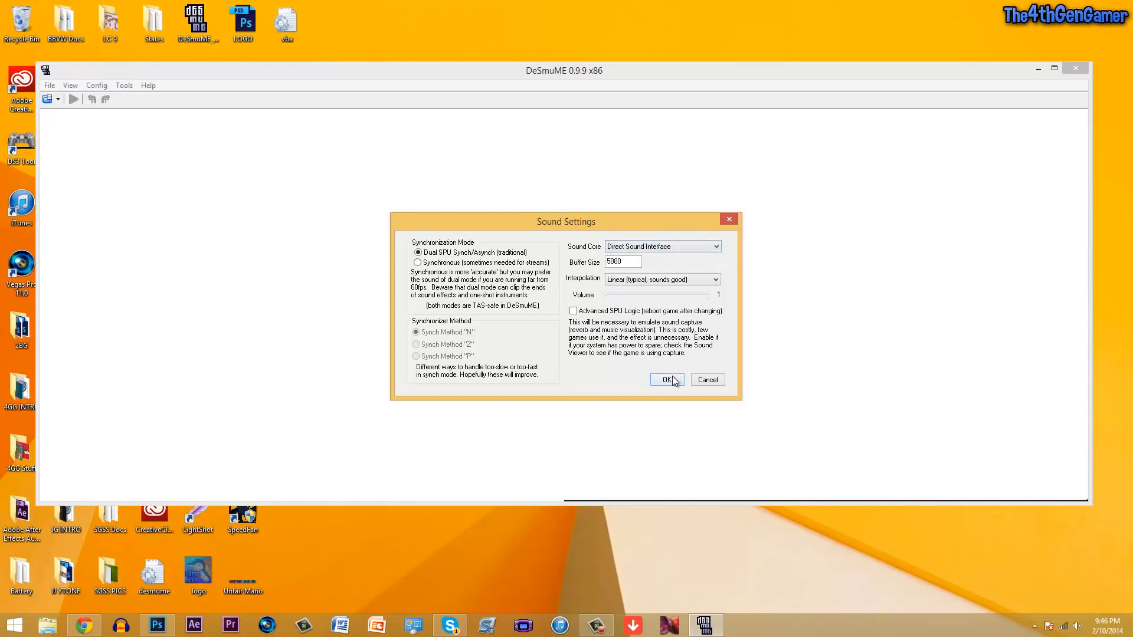
{"action": "left_click", "coordinate": [666, 378]}
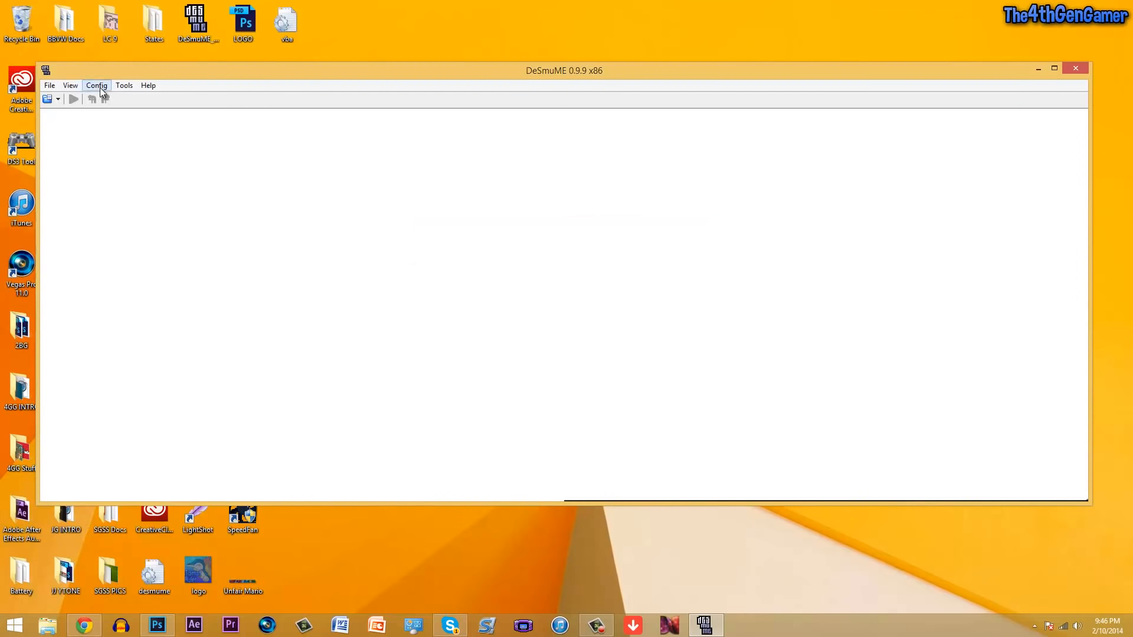
{"action": "left_click", "coordinate": [96, 85]}
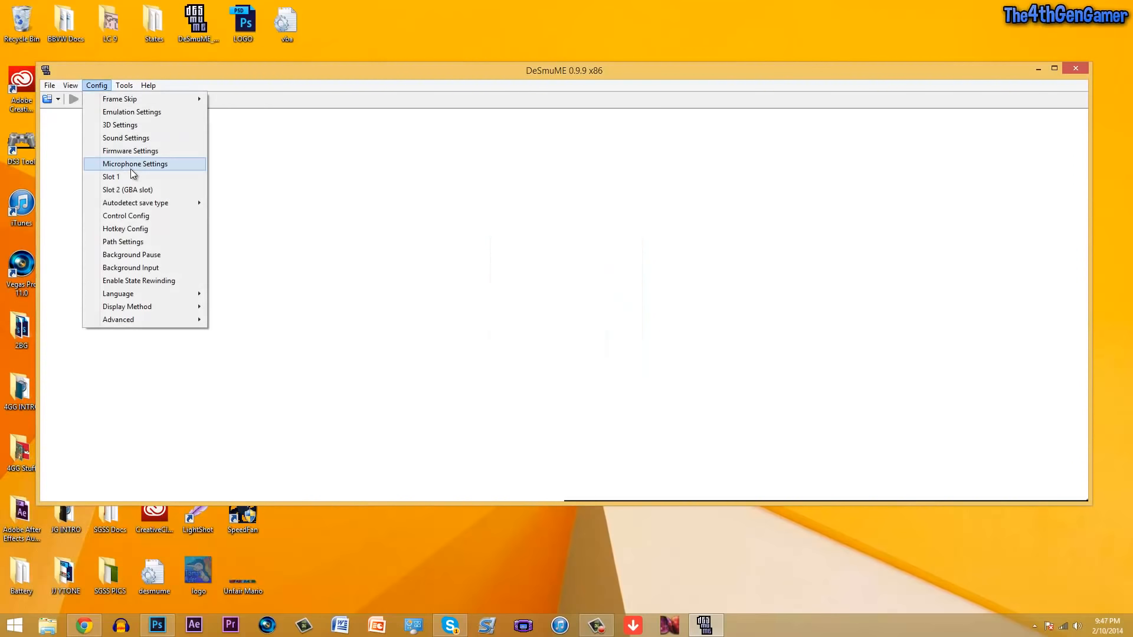
{"action": "left_click", "coordinate": [134, 163]}
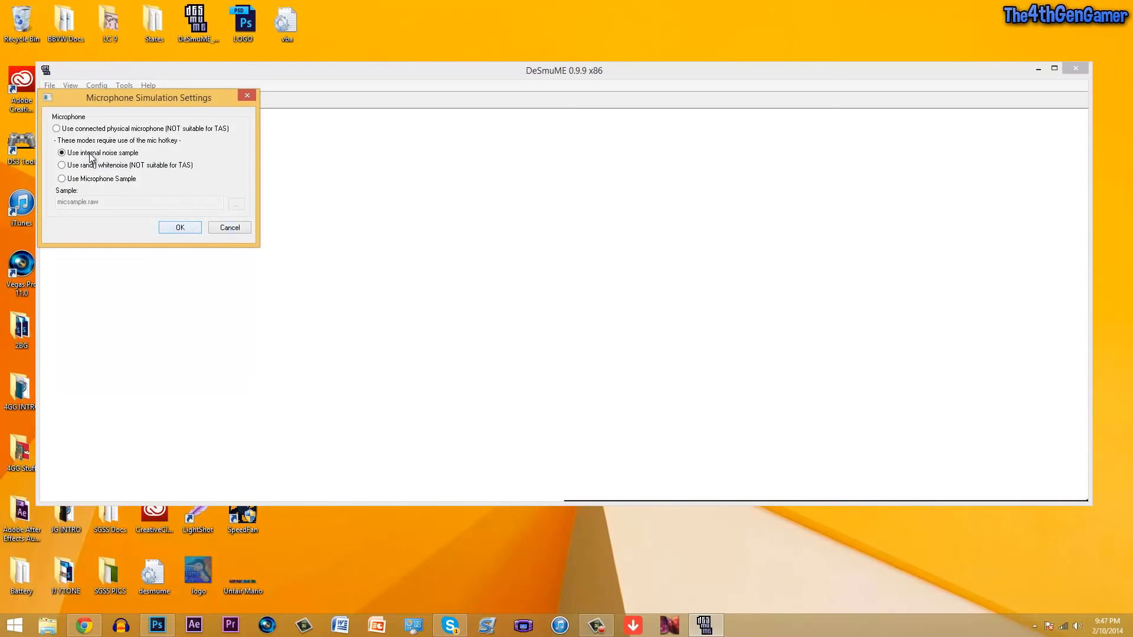
{"action": "left_click", "coordinate": [180, 226]}
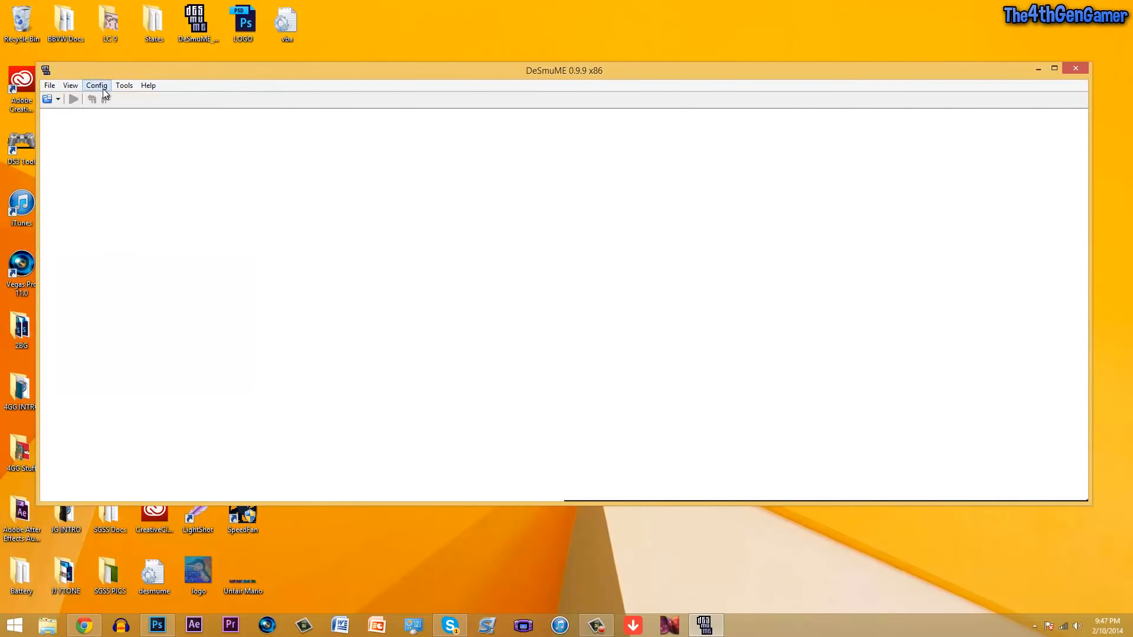
{"action": "left_click", "coordinate": [95, 85]}
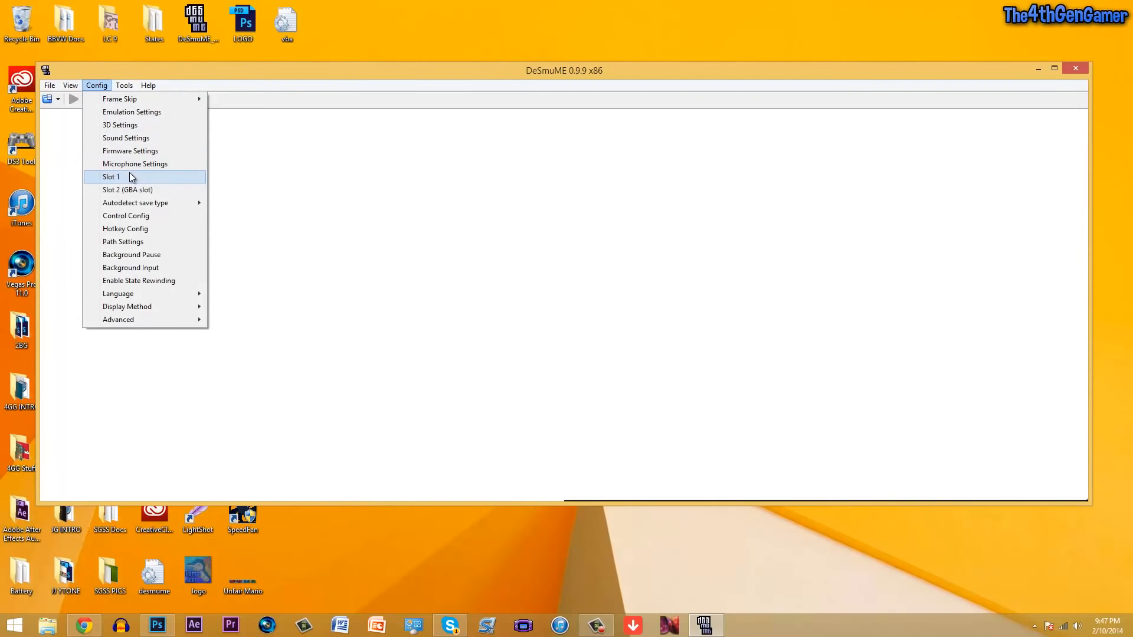
{"action": "left_click", "coordinate": [111, 177]}
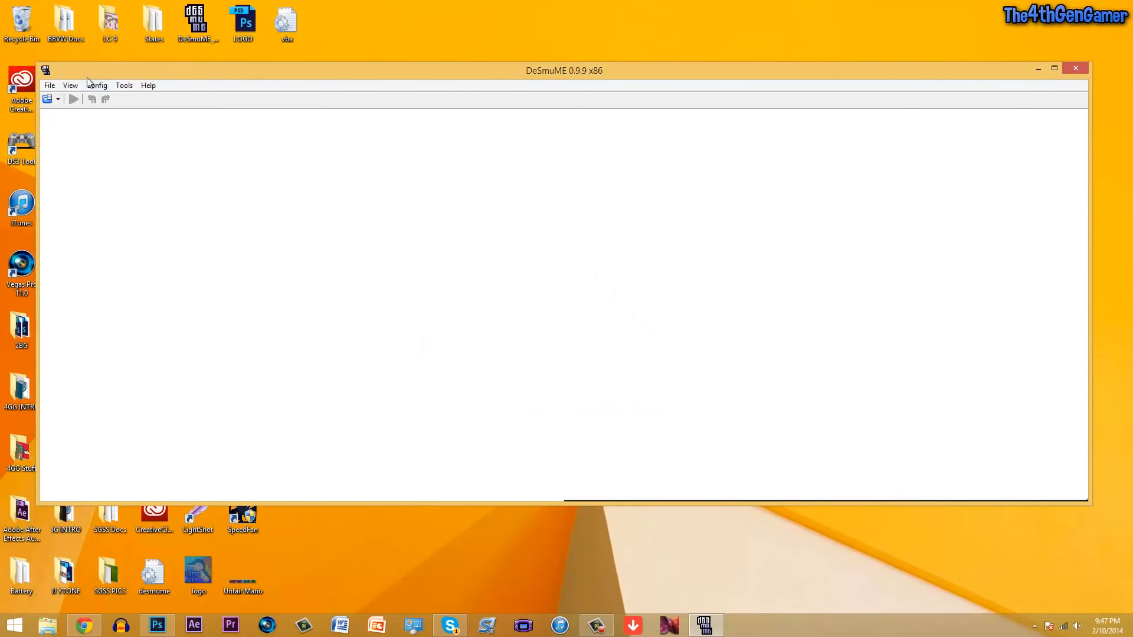
{"action": "left_click", "coordinate": [96, 85]}
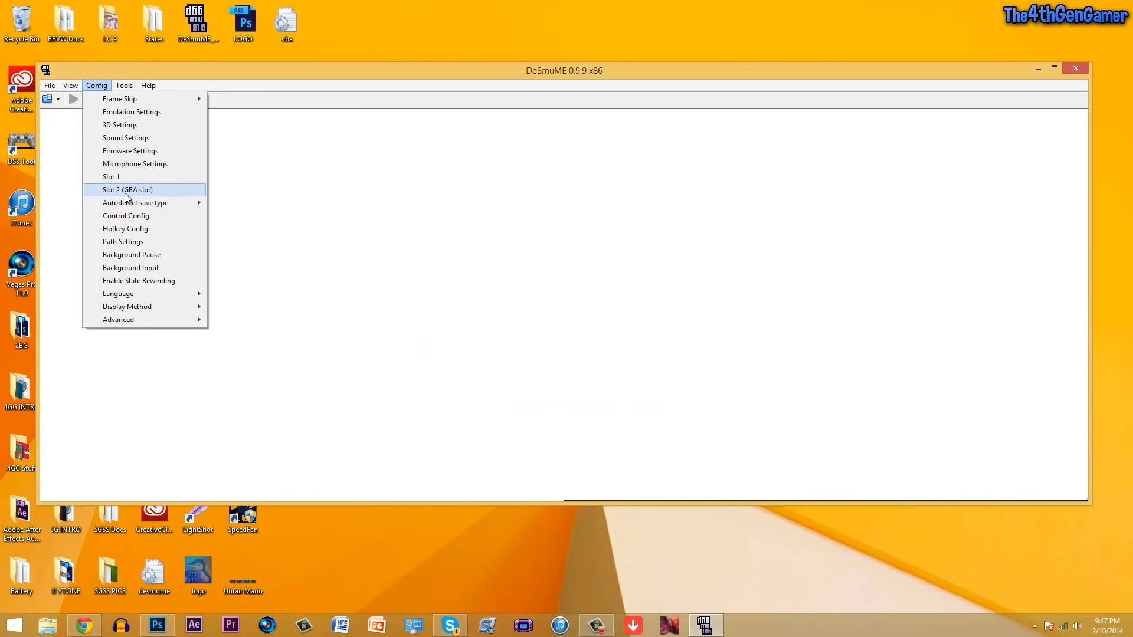
{"action": "mouse_move", "coordinate": [135, 202]}
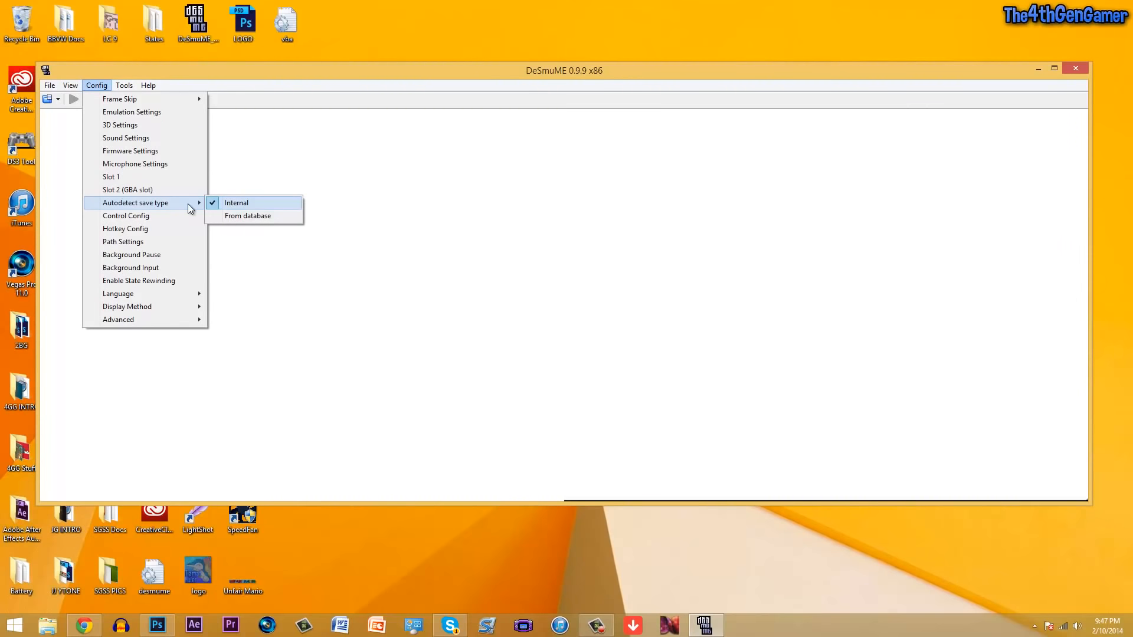
{"action": "mouse_move", "coordinate": [246, 214]}
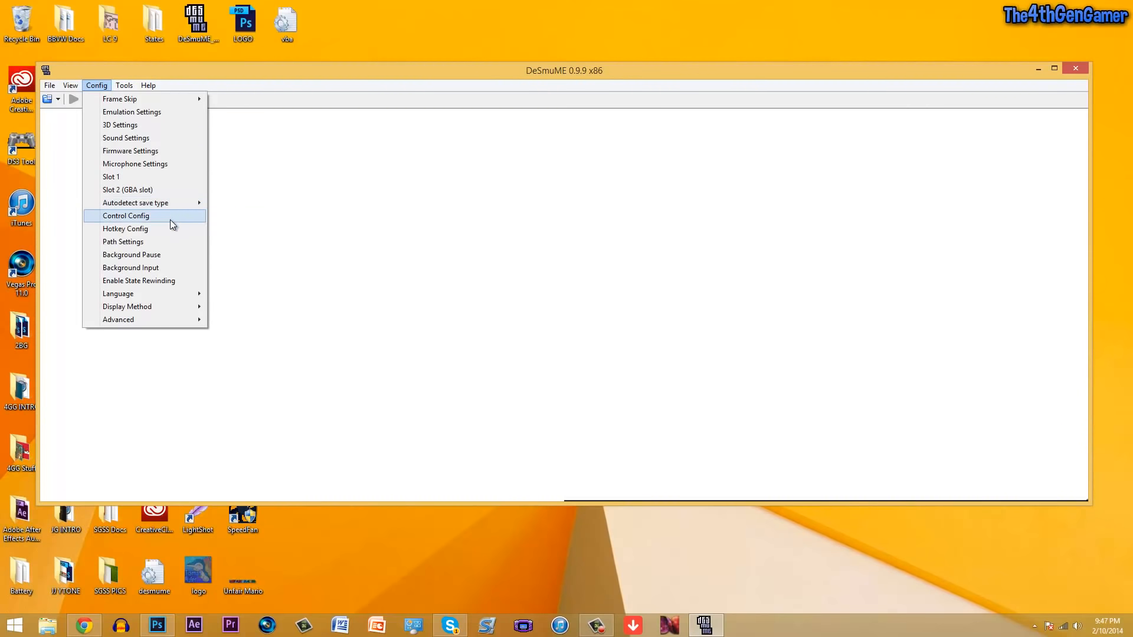
{"action": "mouse_move", "coordinate": [148, 229]}
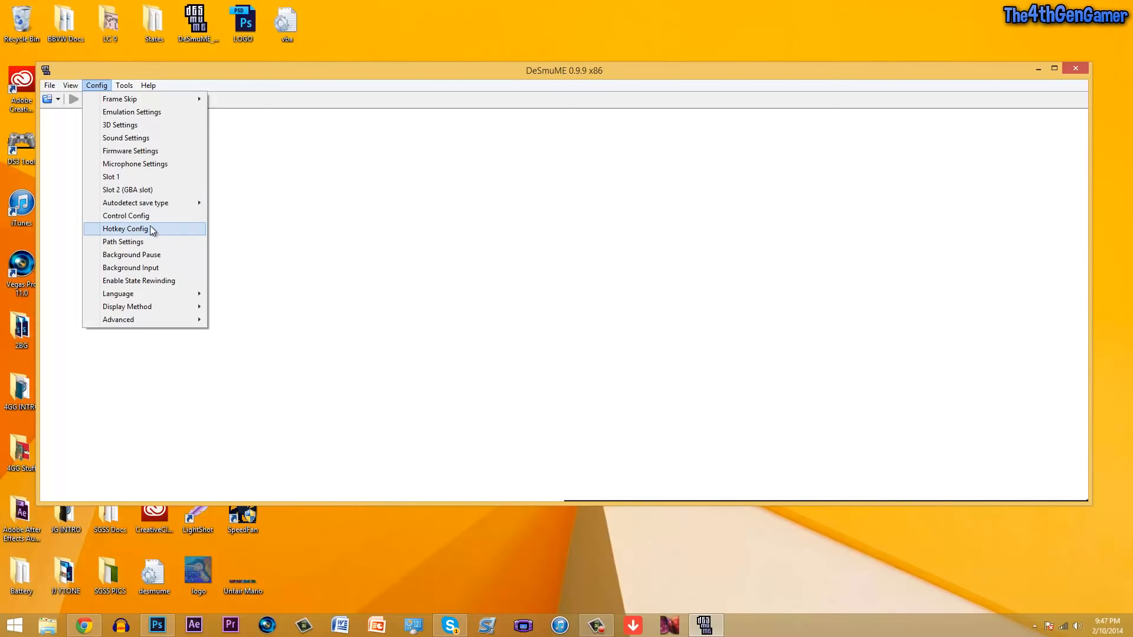
{"action": "mouse_move", "coordinate": [156, 236]}
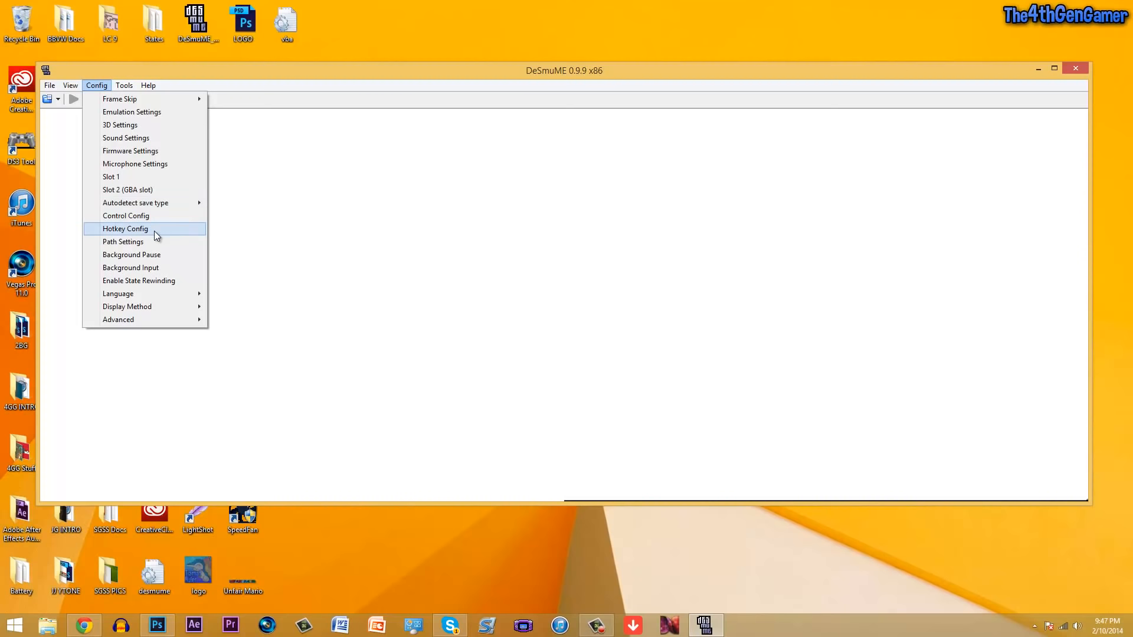
{"action": "left_click", "coordinate": [123, 241]}
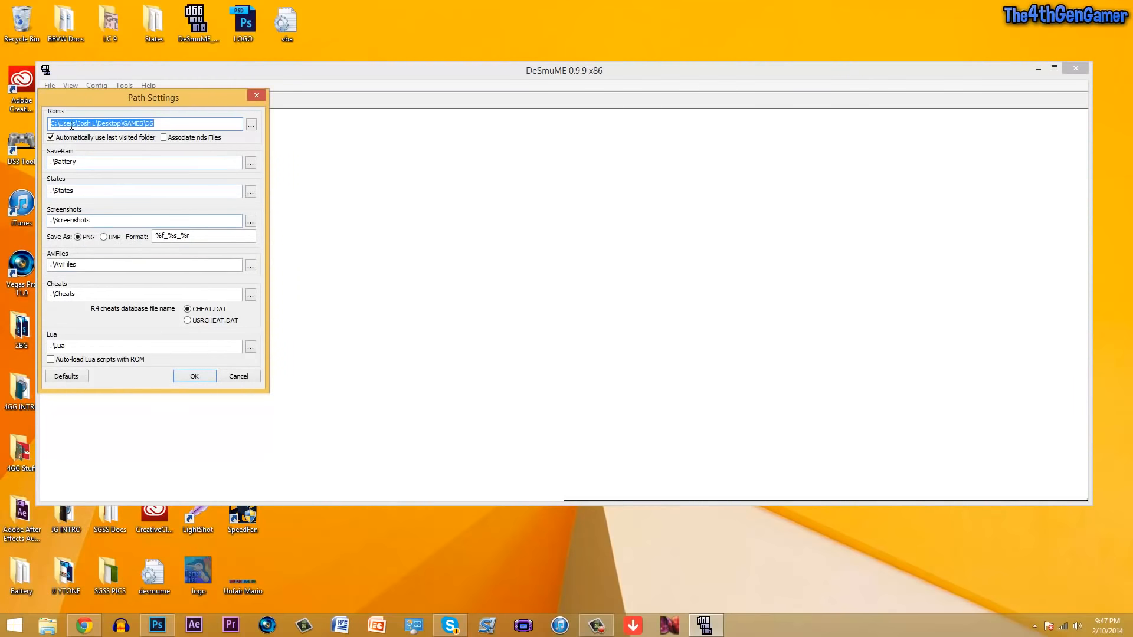
{"action": "mouse_move", "coordinate": [282, 333]}
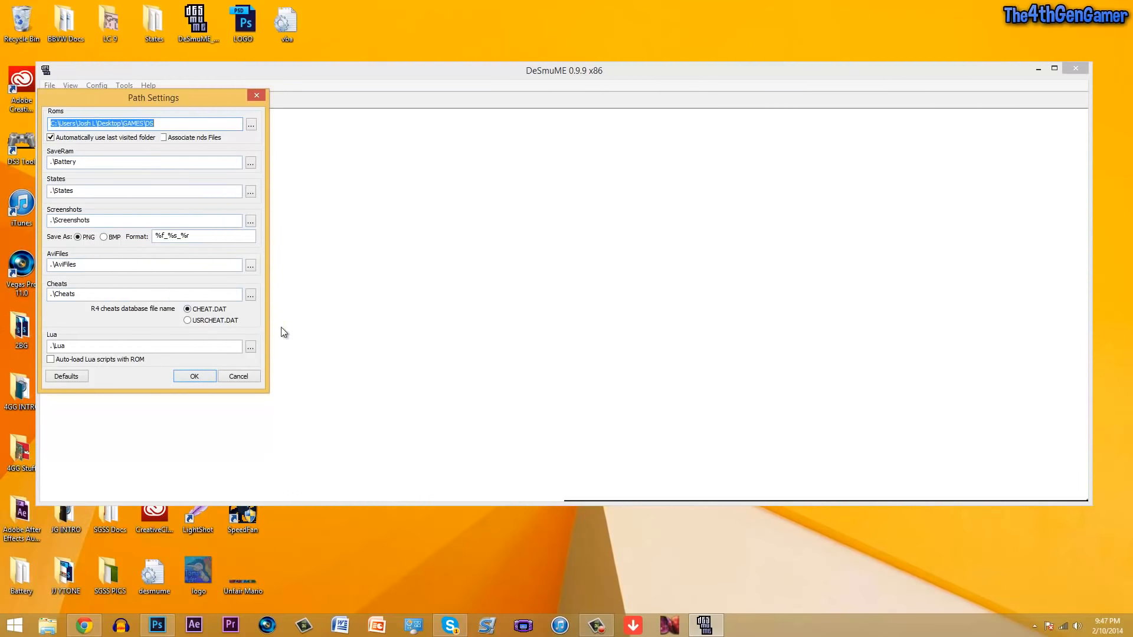
{"action": "left_click", "coordinate": [96, 85]}
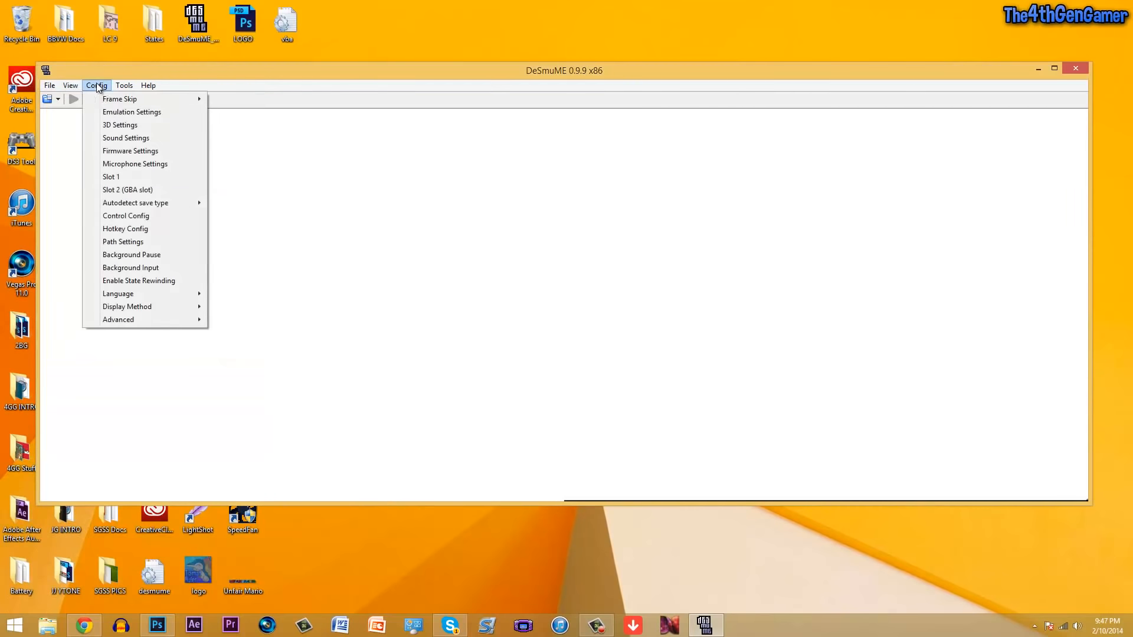
{"action": "mouse_move", "coordinate": [131, 255]}
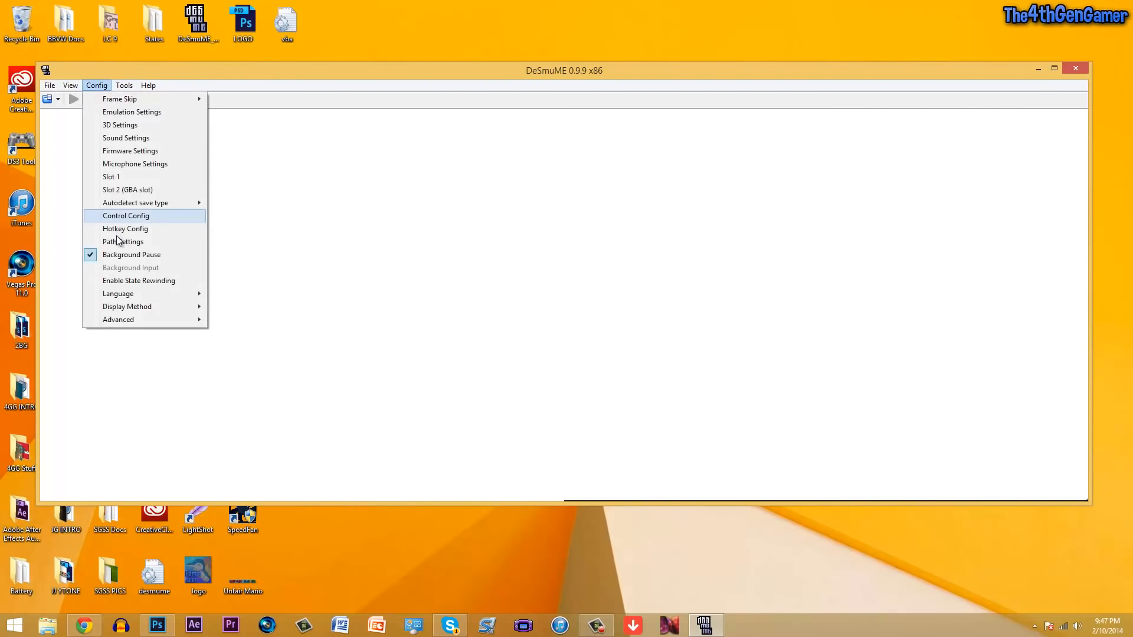
{"action": "mouse_move", "coordinate": [131, 255]}
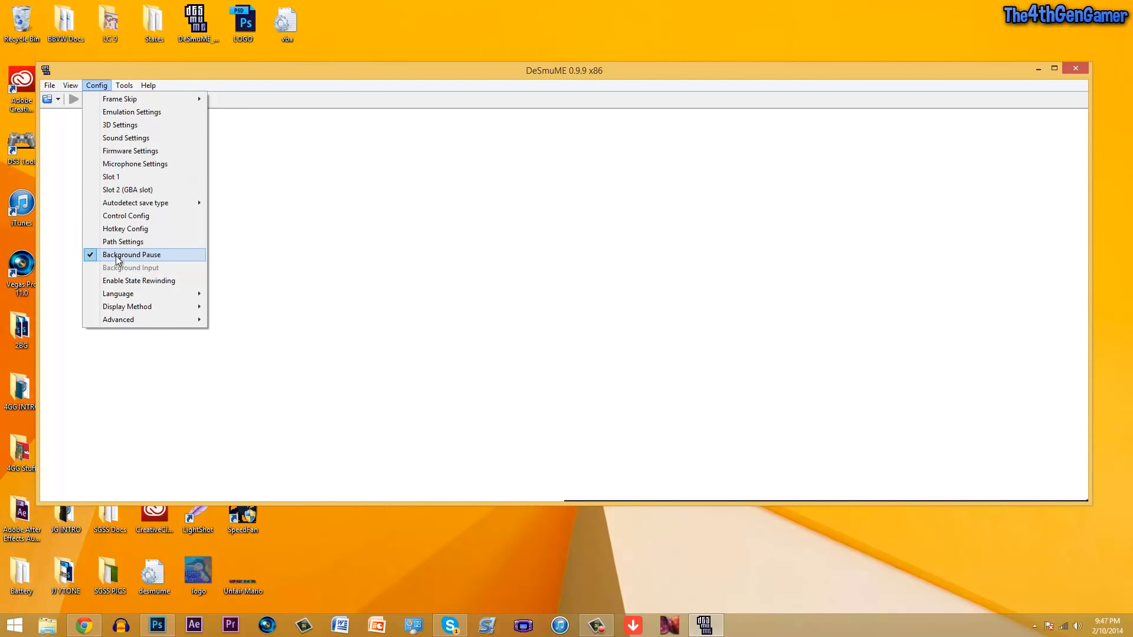
{"action": "mouse_move", "coordinate": [140, 281]}
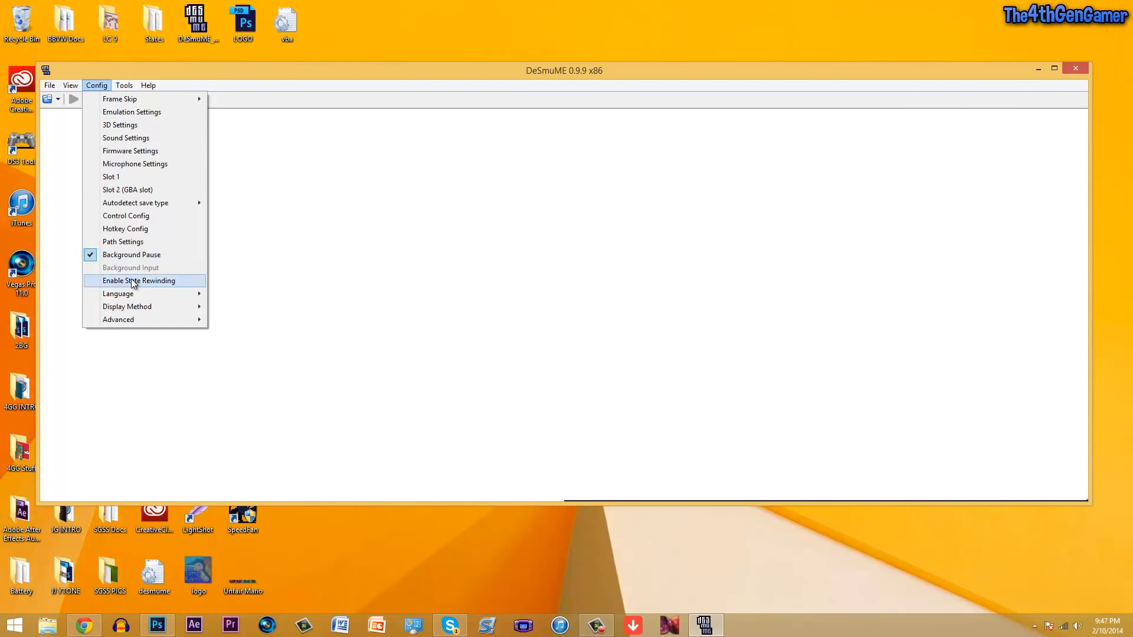
{"action": "mouse_move", "coordinate": [135, 289]}
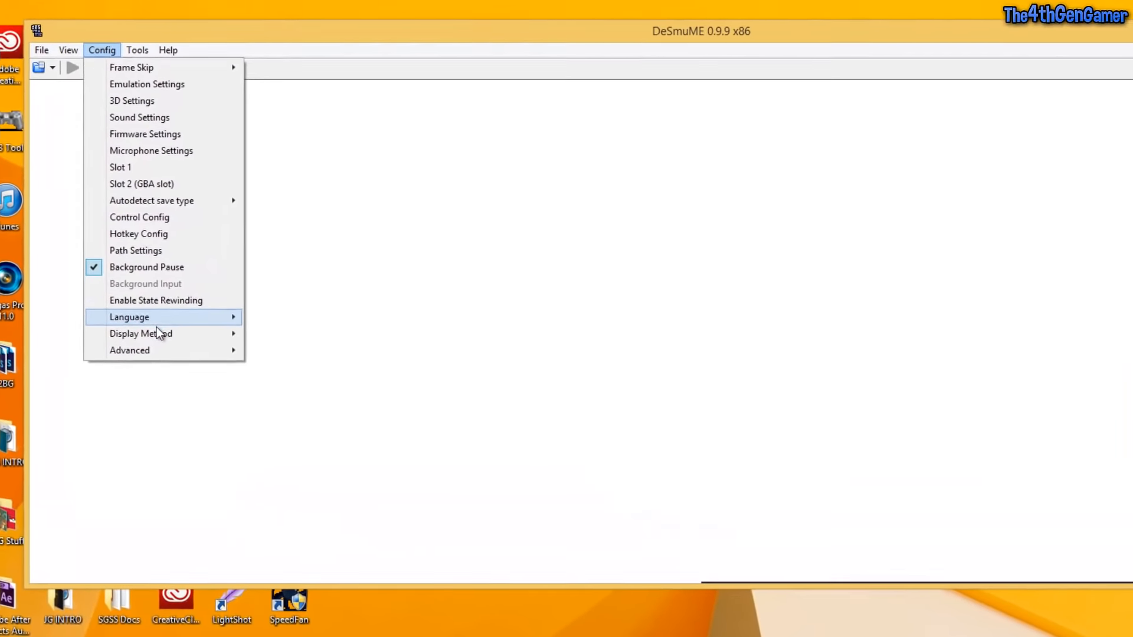
{"action": "mouse_move", "coordinate": [140, 333]}
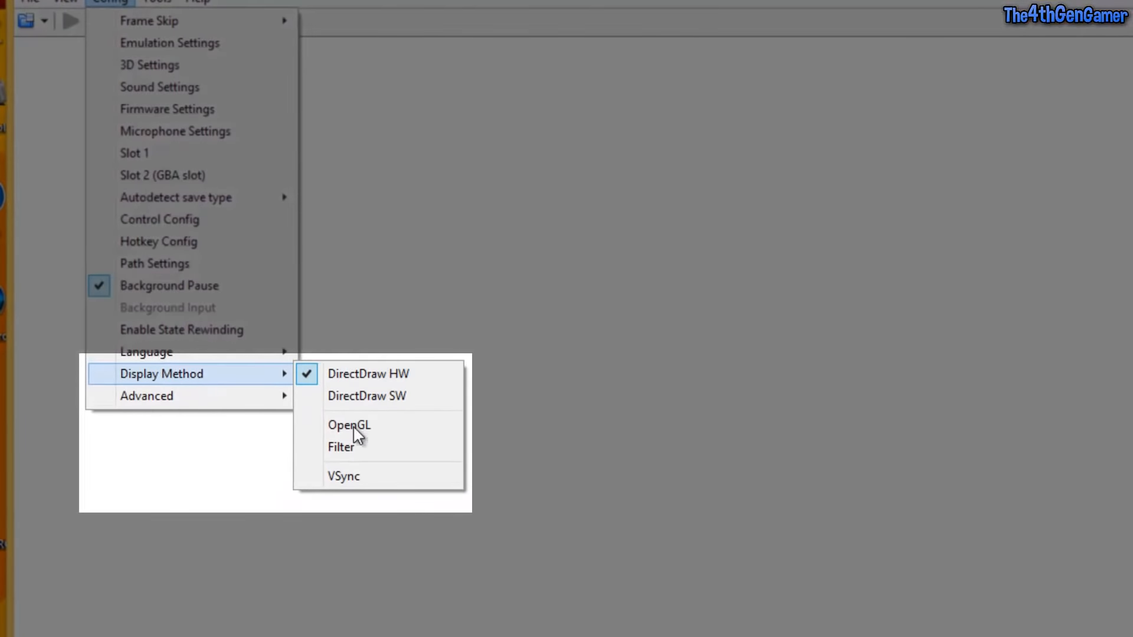
{"action": "mouse_move", "coordinate": [364, 462]}
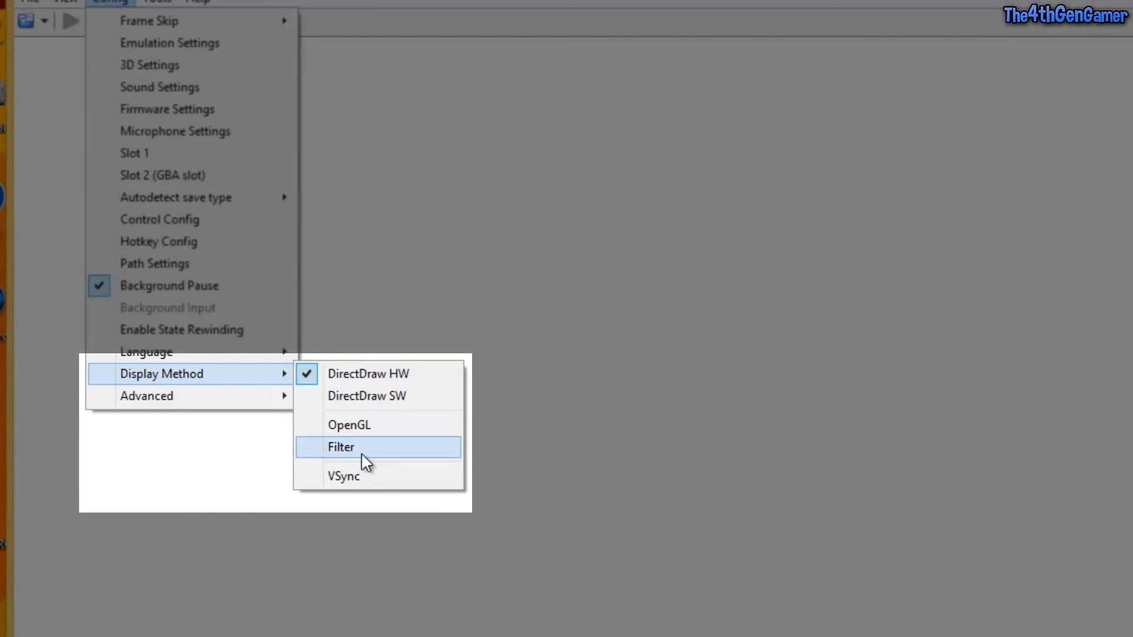
{"action": "mouse_move", "coordinate": [349, 425]}
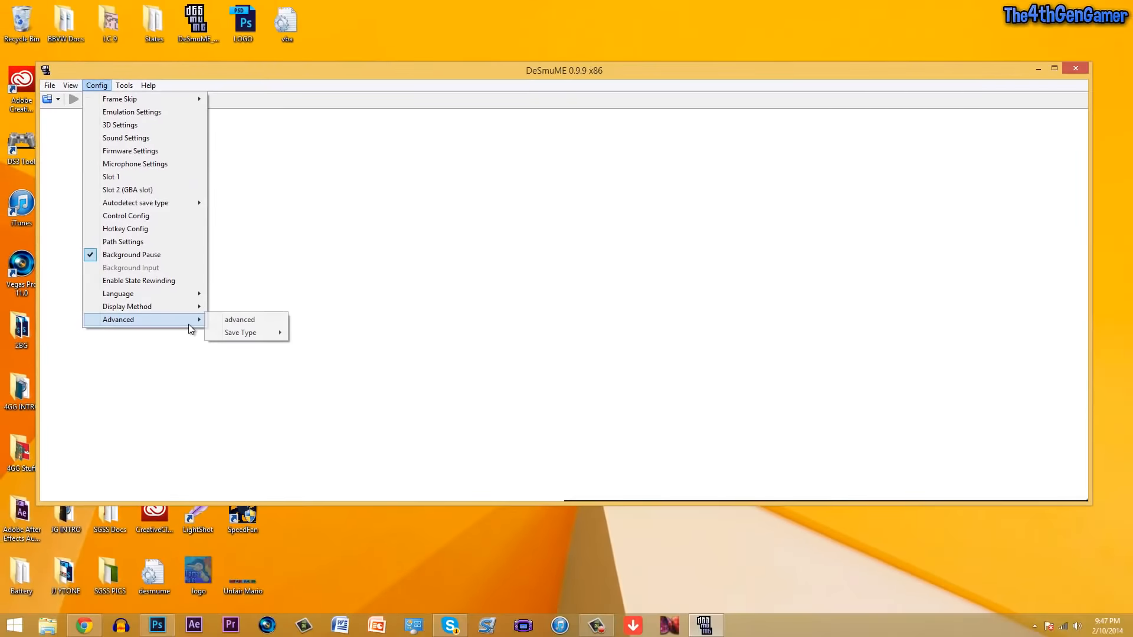
{"action": "mouse_move", "coordinate": [241, 333]}
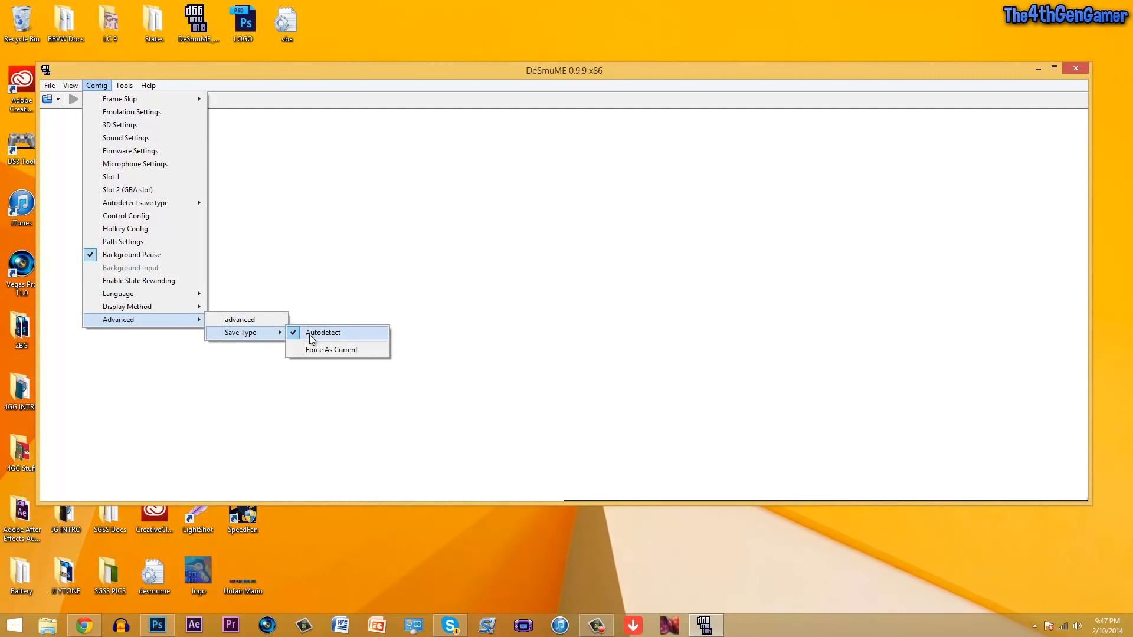
Step: Keep the Advanced > Save Type set to Autodetect
{"action": "left_click", "coordinate": [322, 333]}
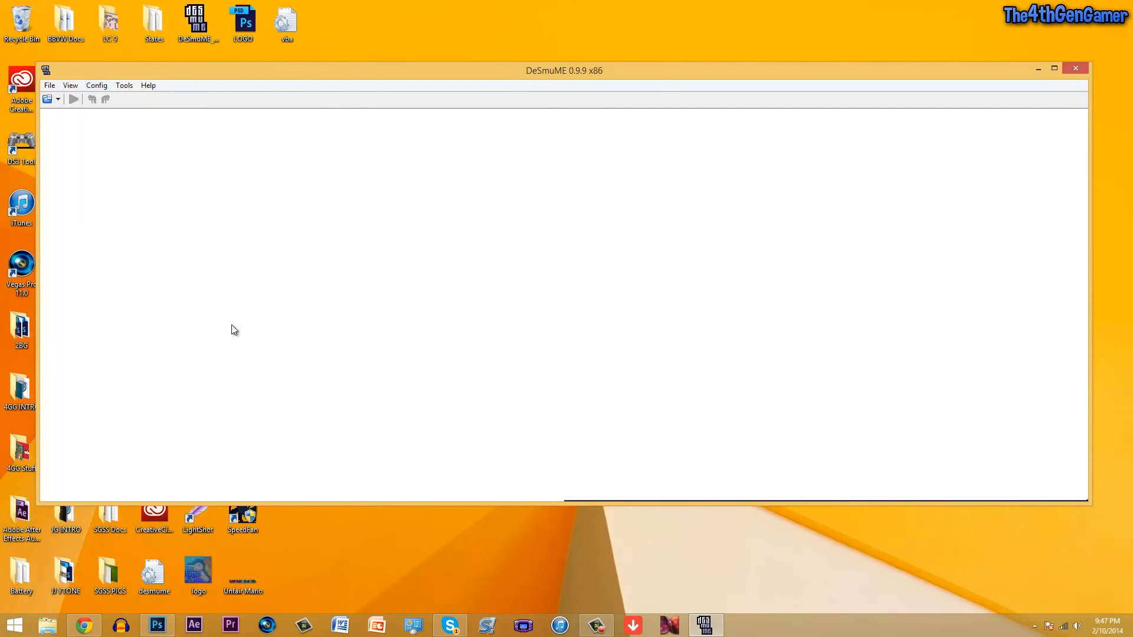
Step: Browse the Config menu again, then show the View menu's layout options
{"action": "left_click", "coordinate": [95, 85]}
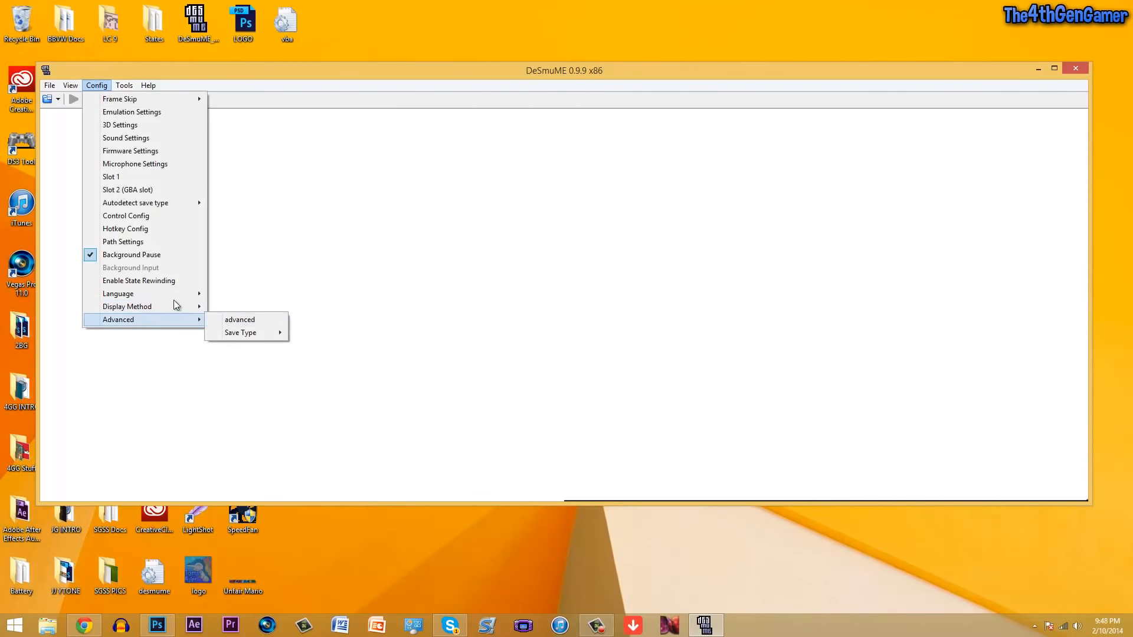
{"action": "mouse_move", "coordinate": [123, 240]}
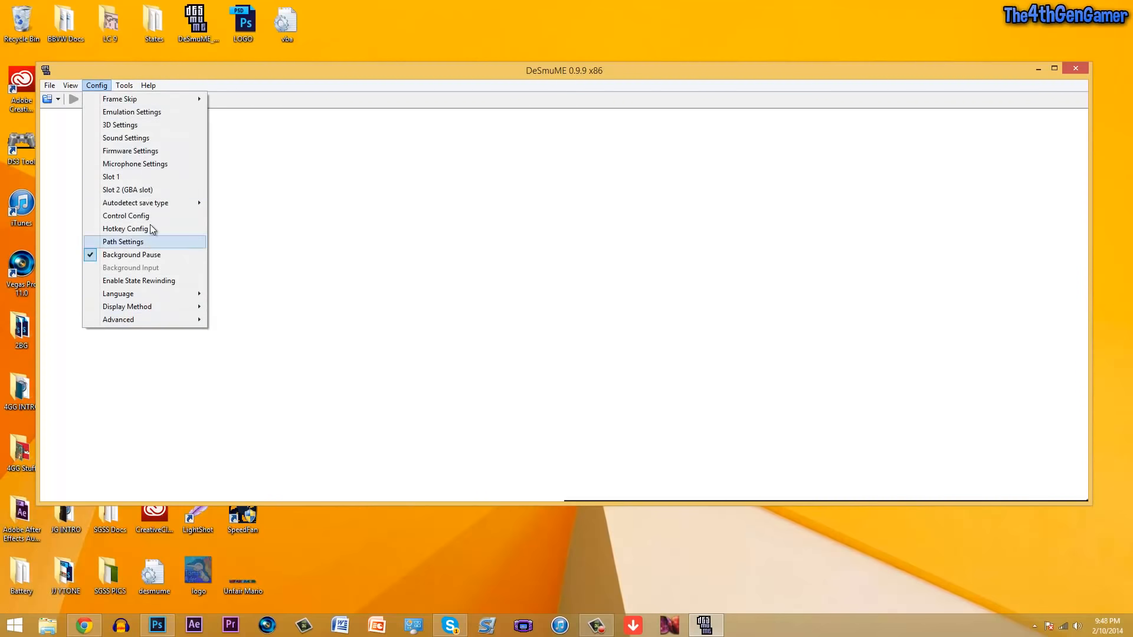
{"action": "mouse_move", "coordinate": [137, 138]}
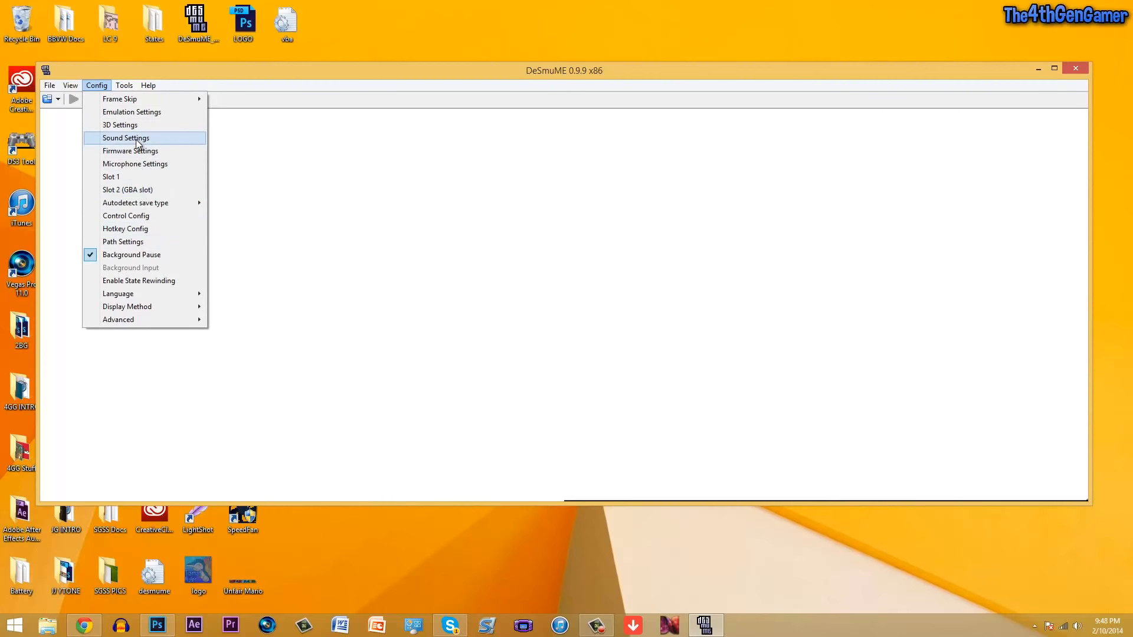
{"action": "left_click", "coordinate": [70, 85]}
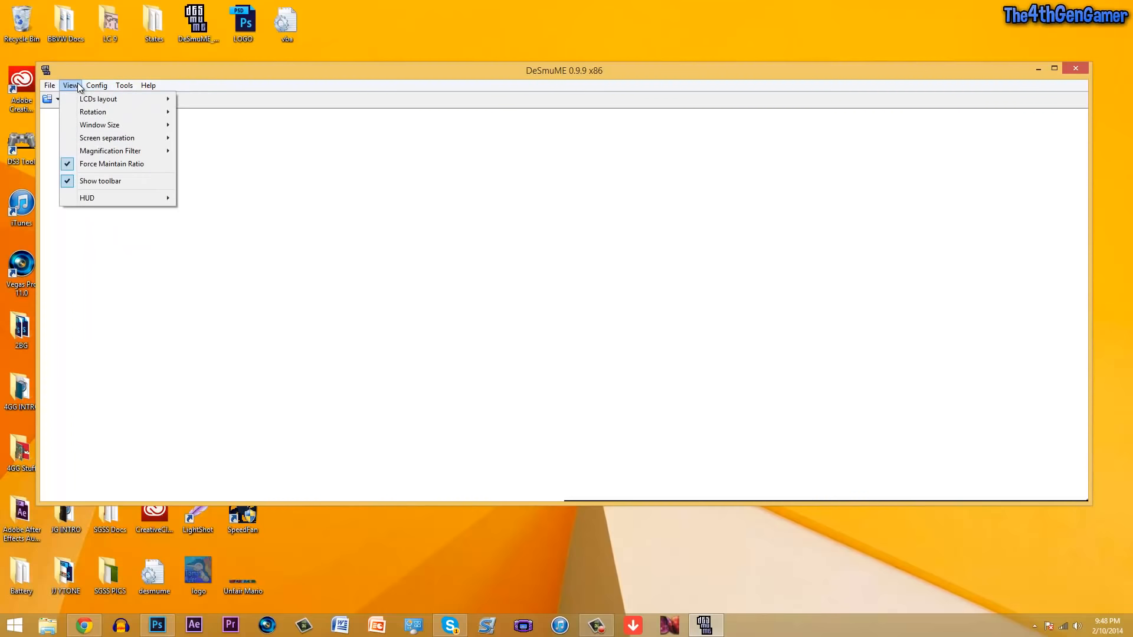
Step: Set the LCDs layout to Vertical and load the recent Pokemon Diamond.nds ROM
{"action": "left_click", "coordinate": [110, 150]}
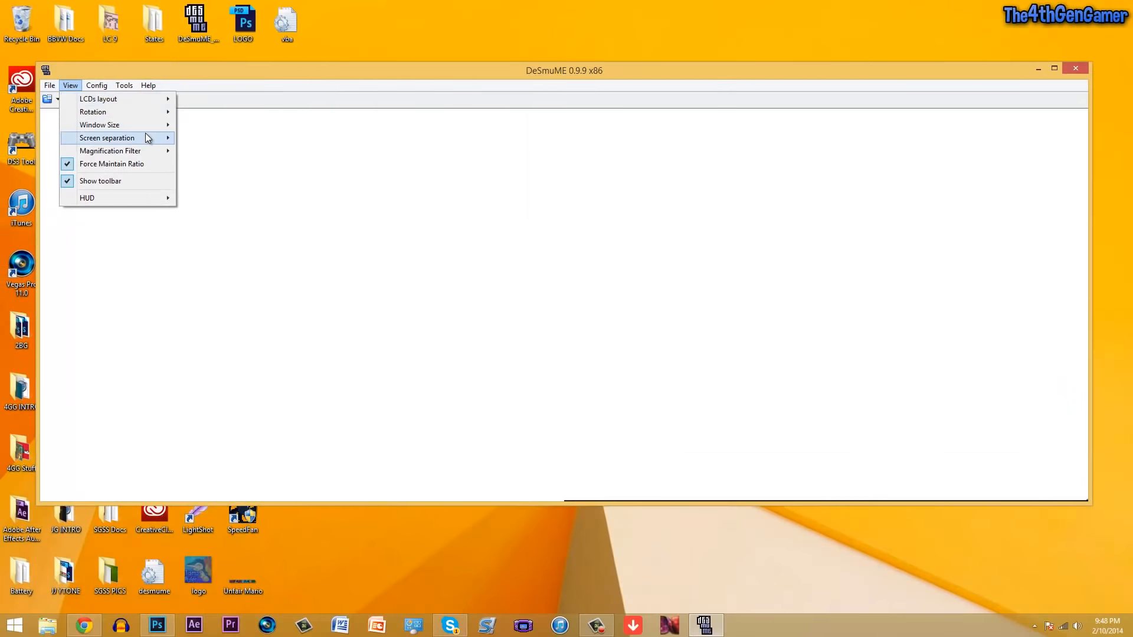
{"action": "mouse_move", "coordinate": [99, 124]}
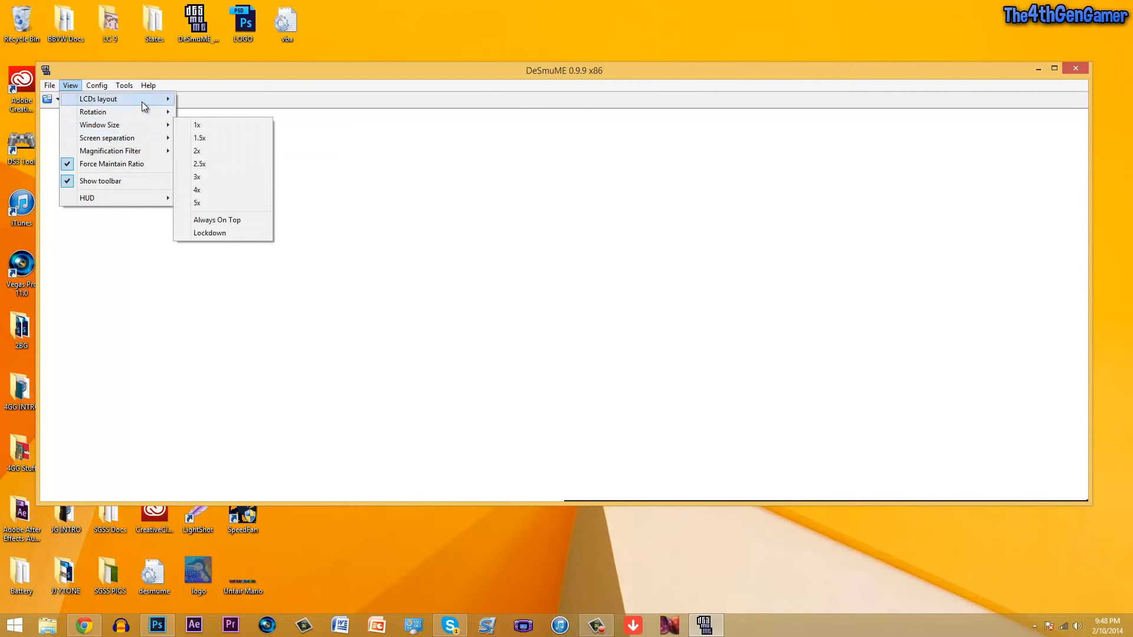
{"action": "mouse_move", "coordinate": [98, 100]}
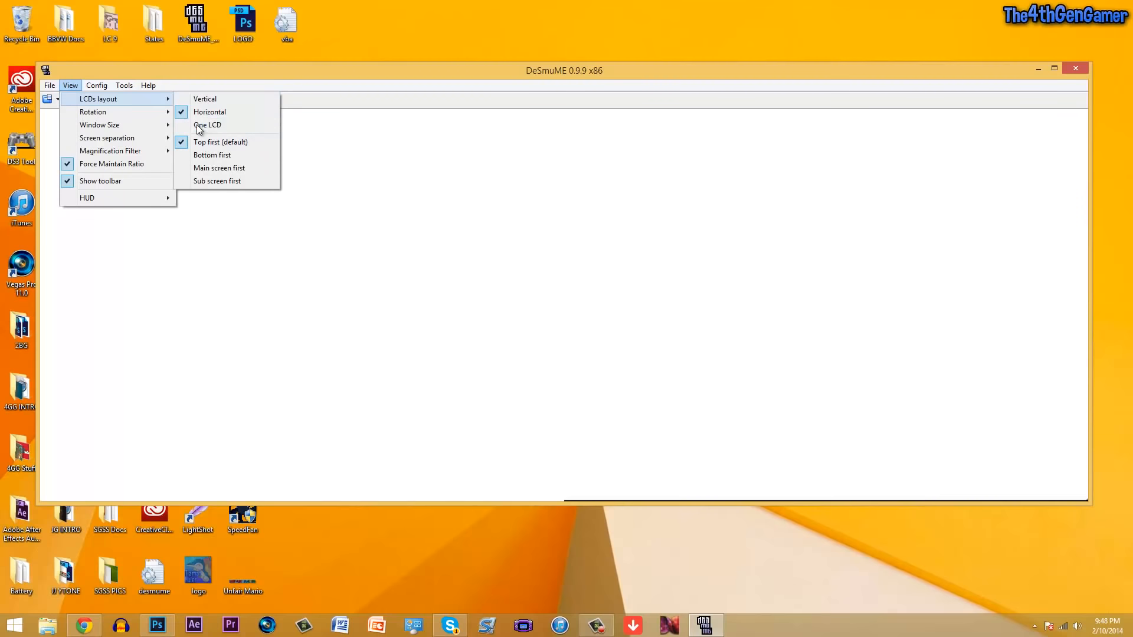
{"action": "mouse_move", "coordinate": [210, 112]}
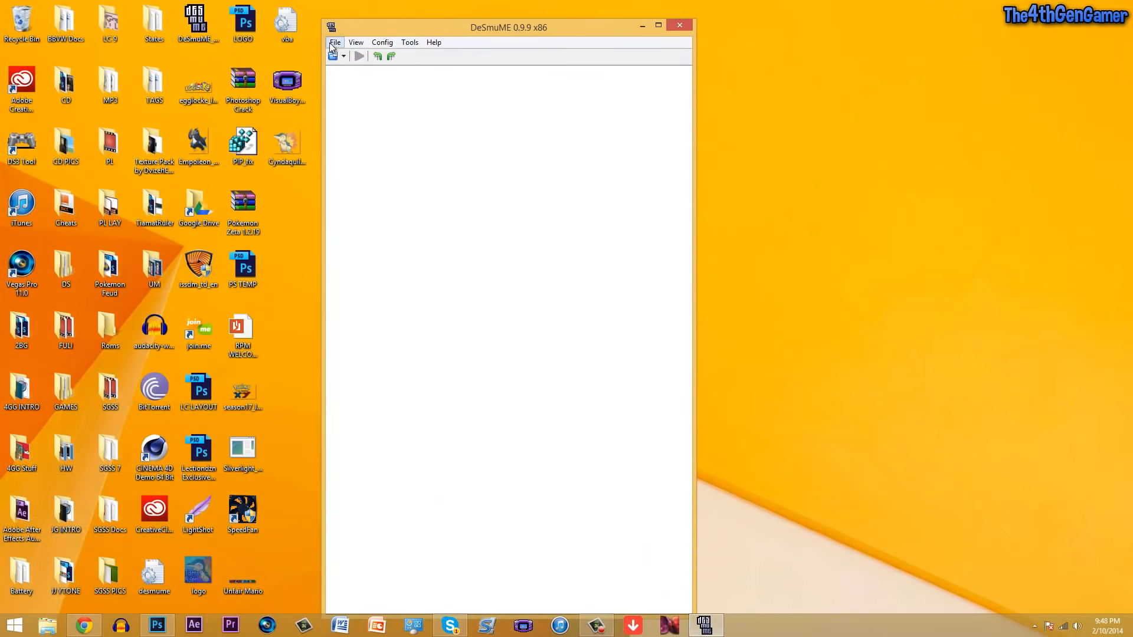
{"action": "left_click", "coordinate": [334, 42]}
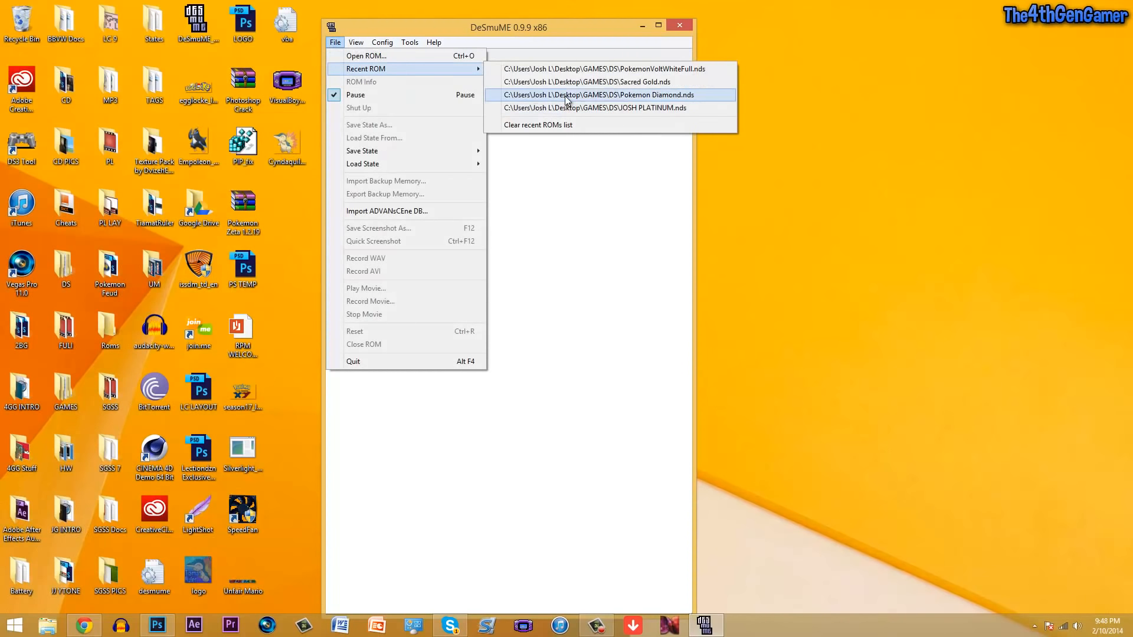
{"action": "left_click", "coordinate": [599, 94]}
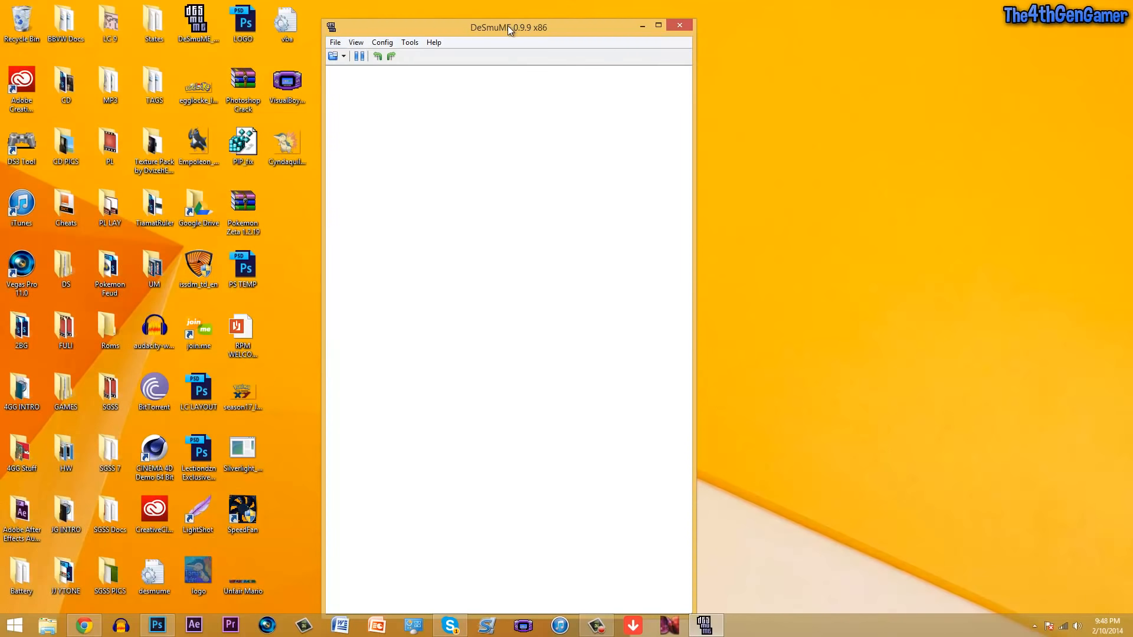